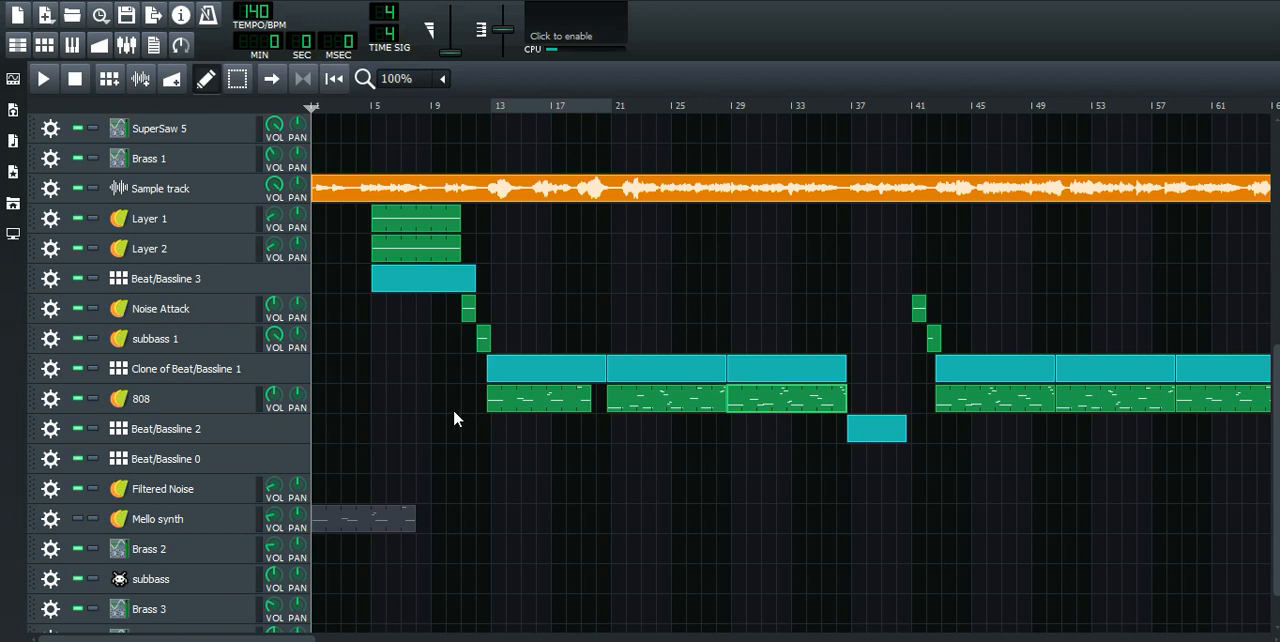
mouse_move(344, 204)
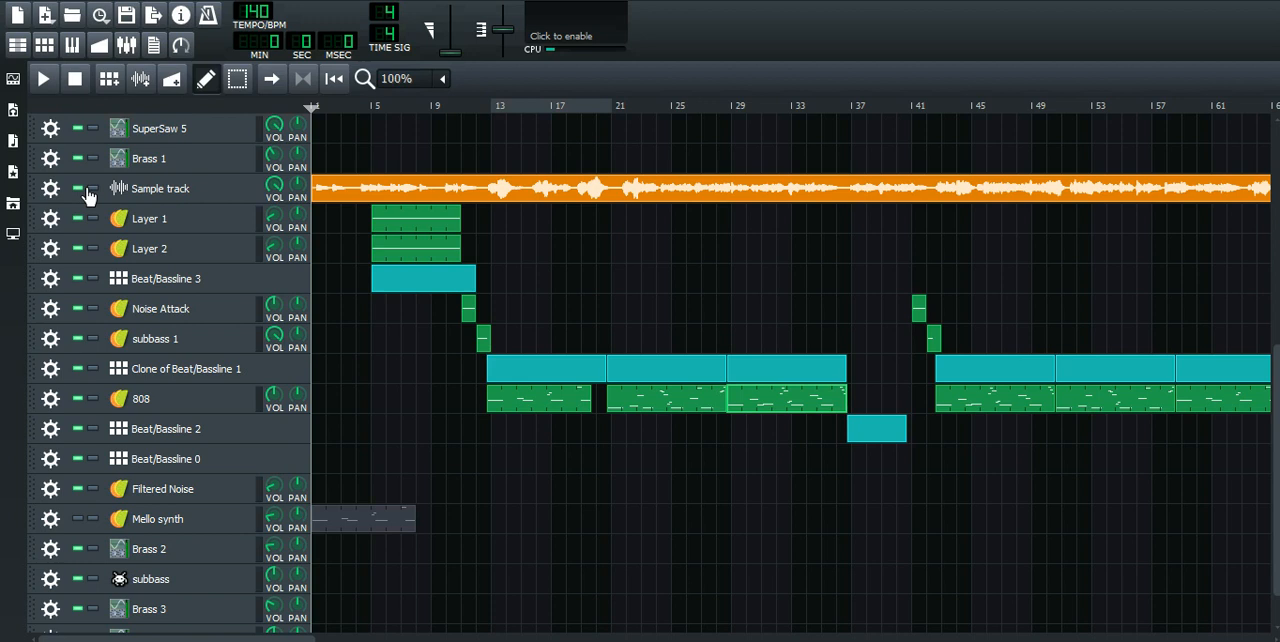
Step: Solo the vocal Sample track, play it back for a few seconds, then stop
left_click(88, 188)
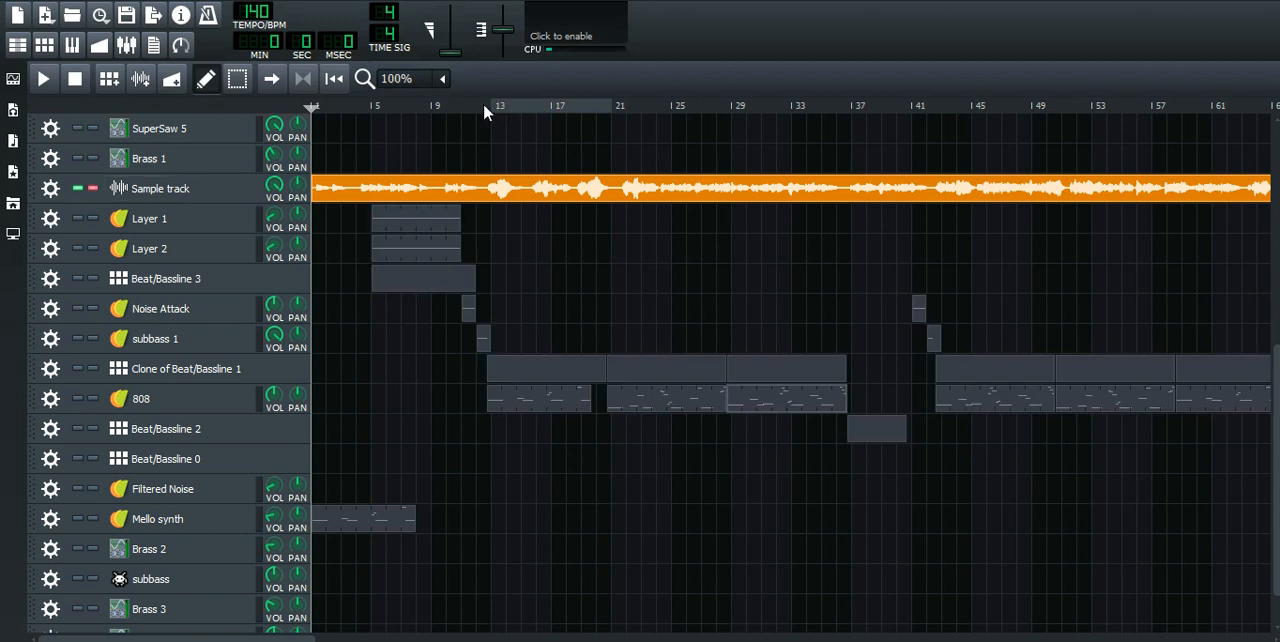
left_click(42, 78)
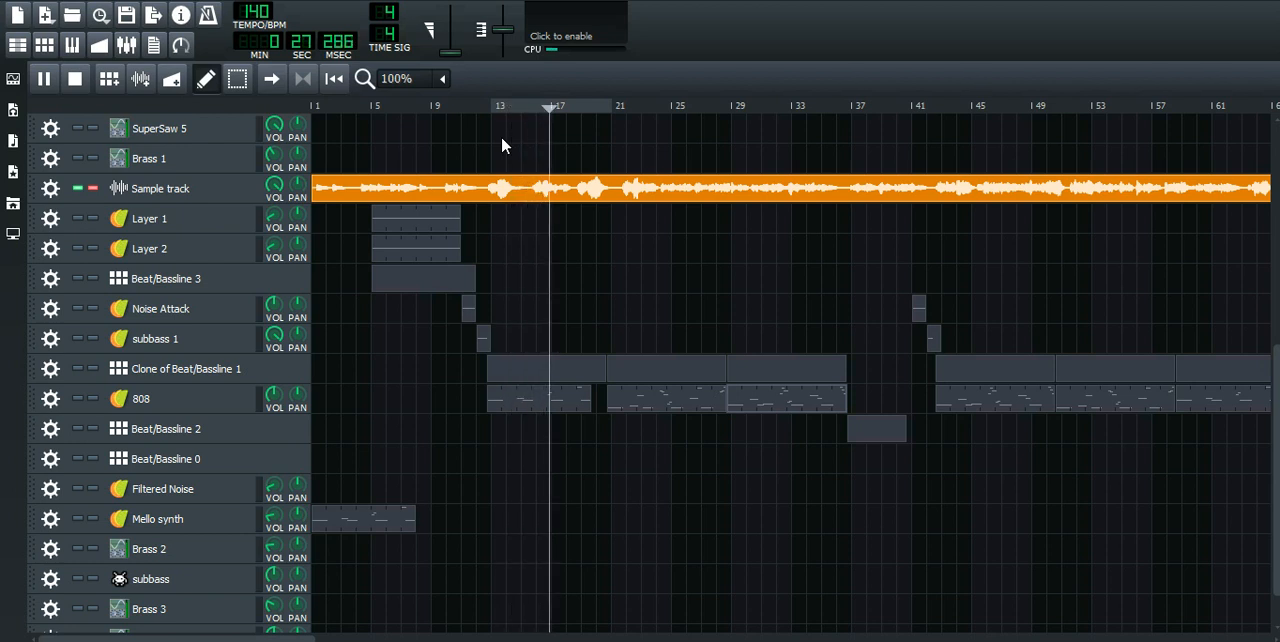
left_click(44, 78)
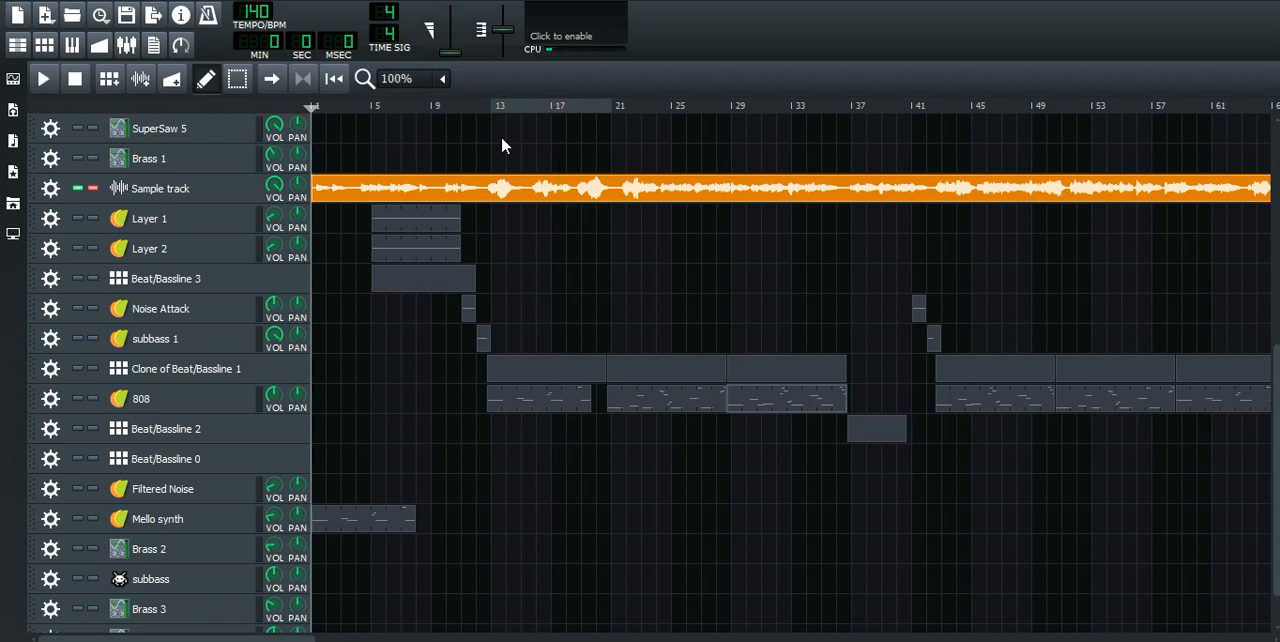
mouse_move(518, 204)
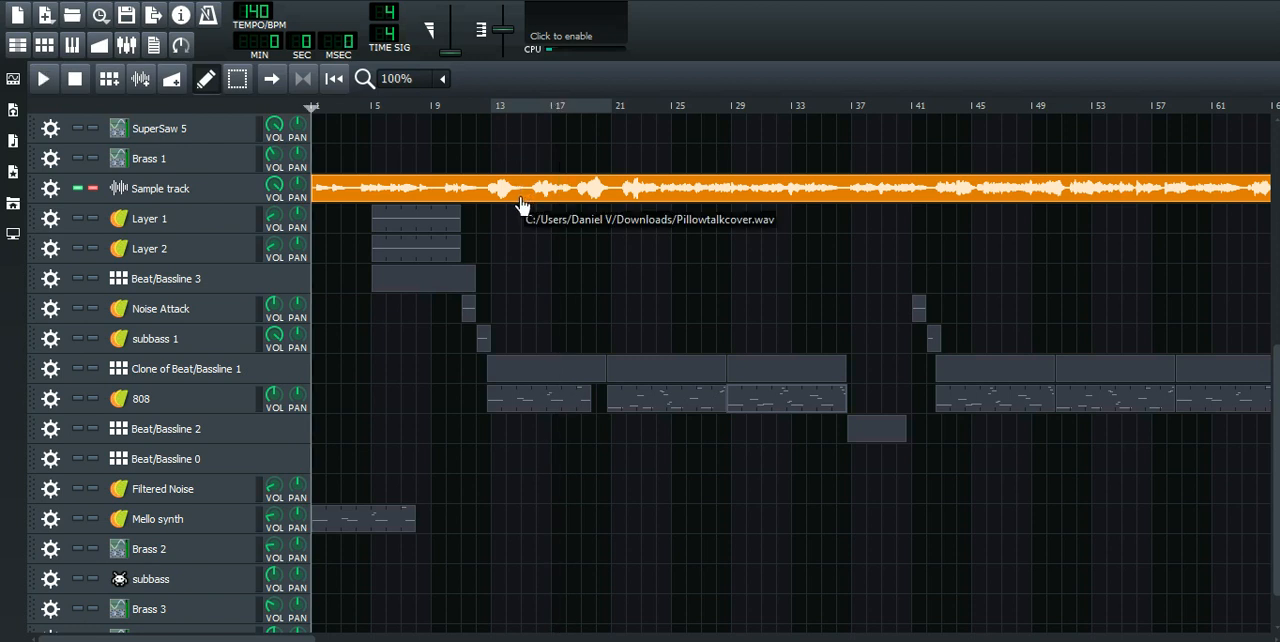
mouse_move(522, 212)
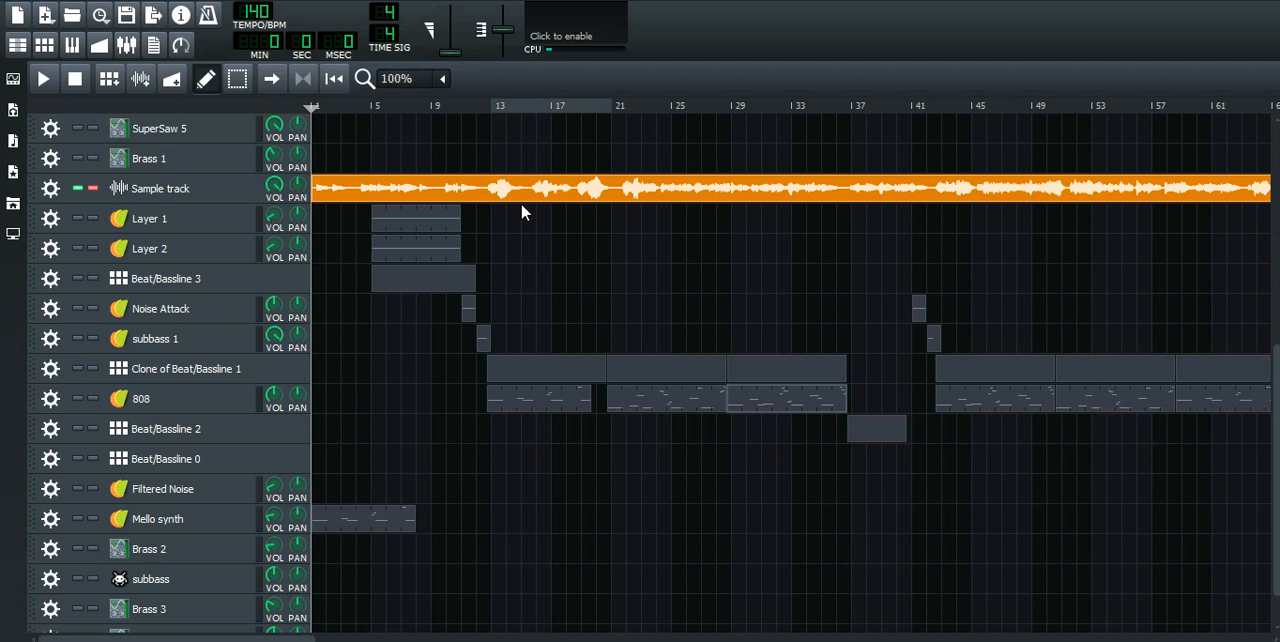
mouse_move(504, 220)
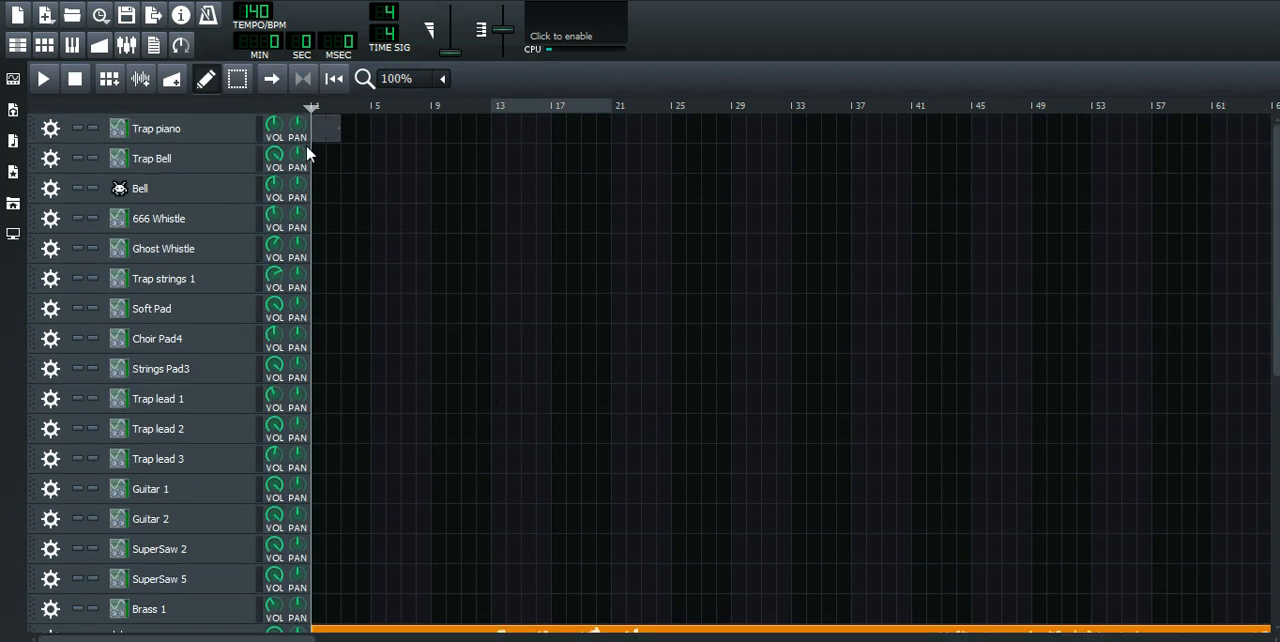
Step: Scroll down through the track list to review the other tracks
scroll("down", 3)
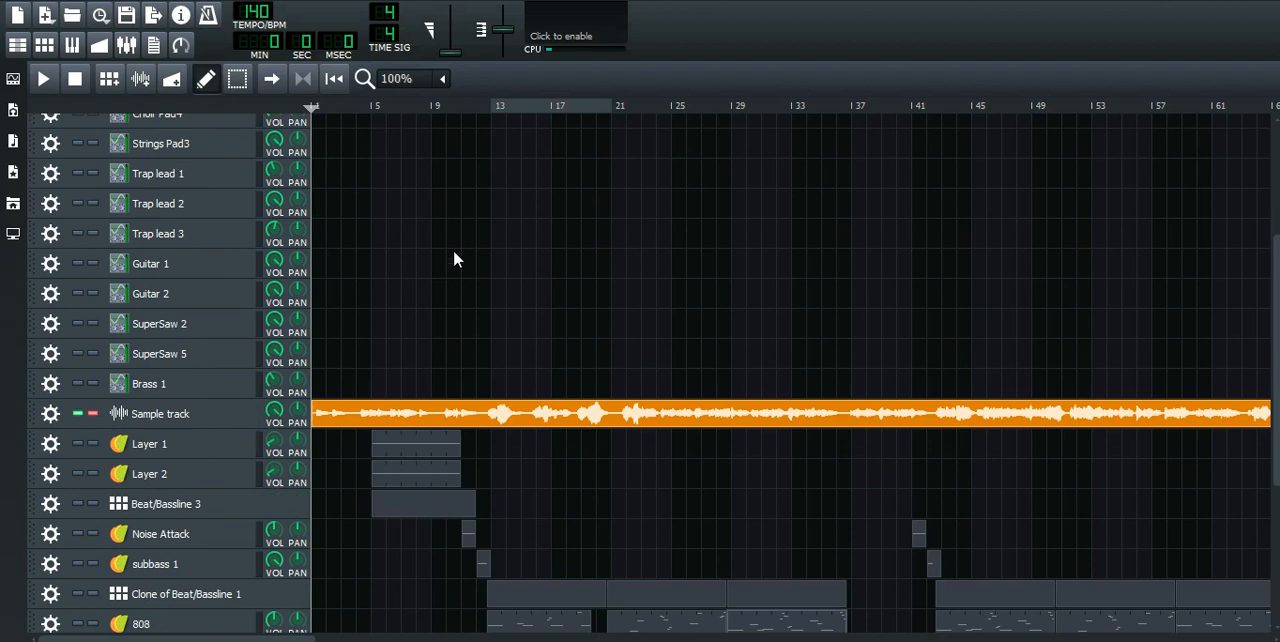
scroll("down", 3)
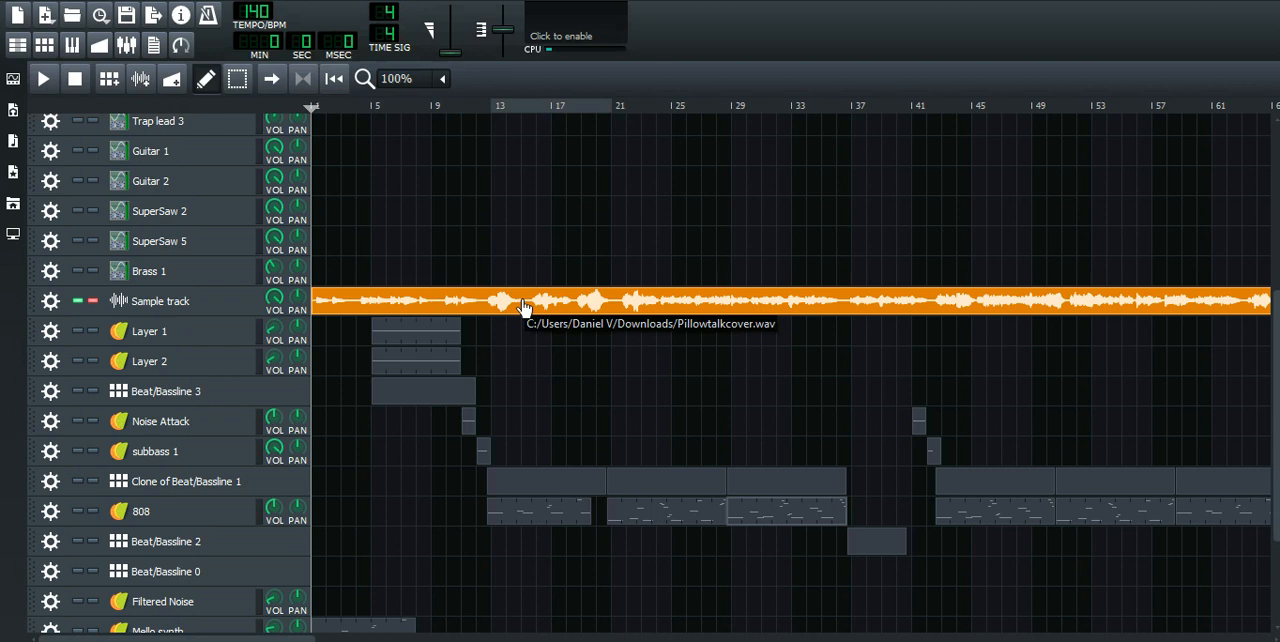
mouse_move(416, 284)
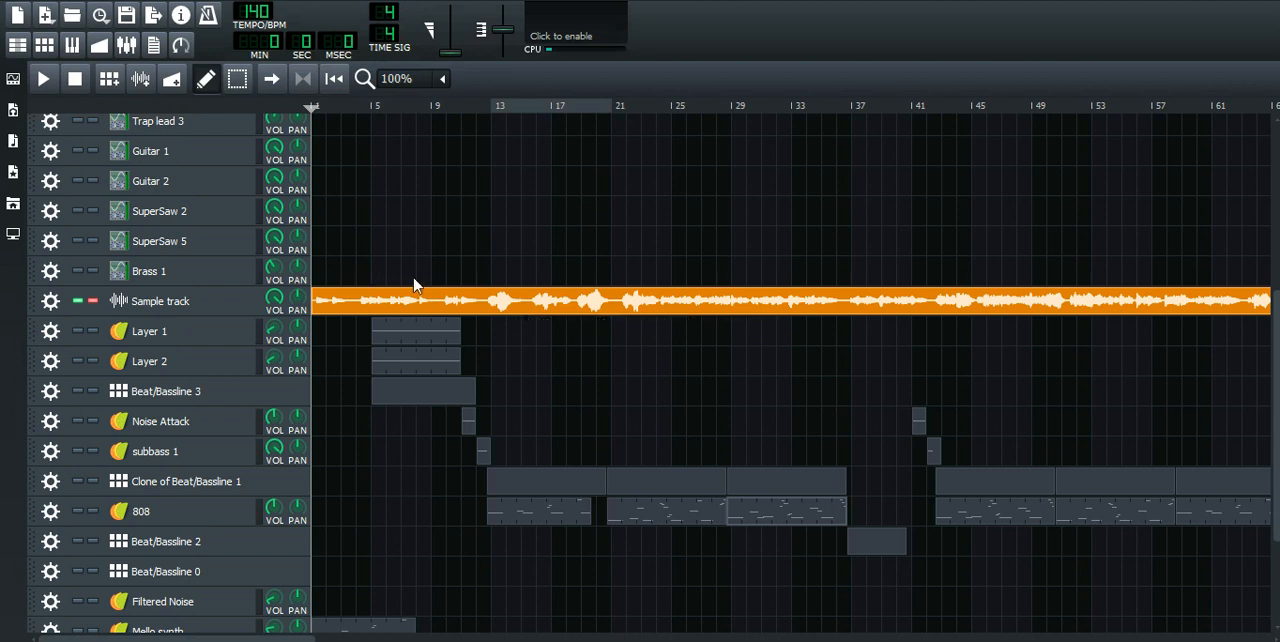
mouse_move(500, 114)
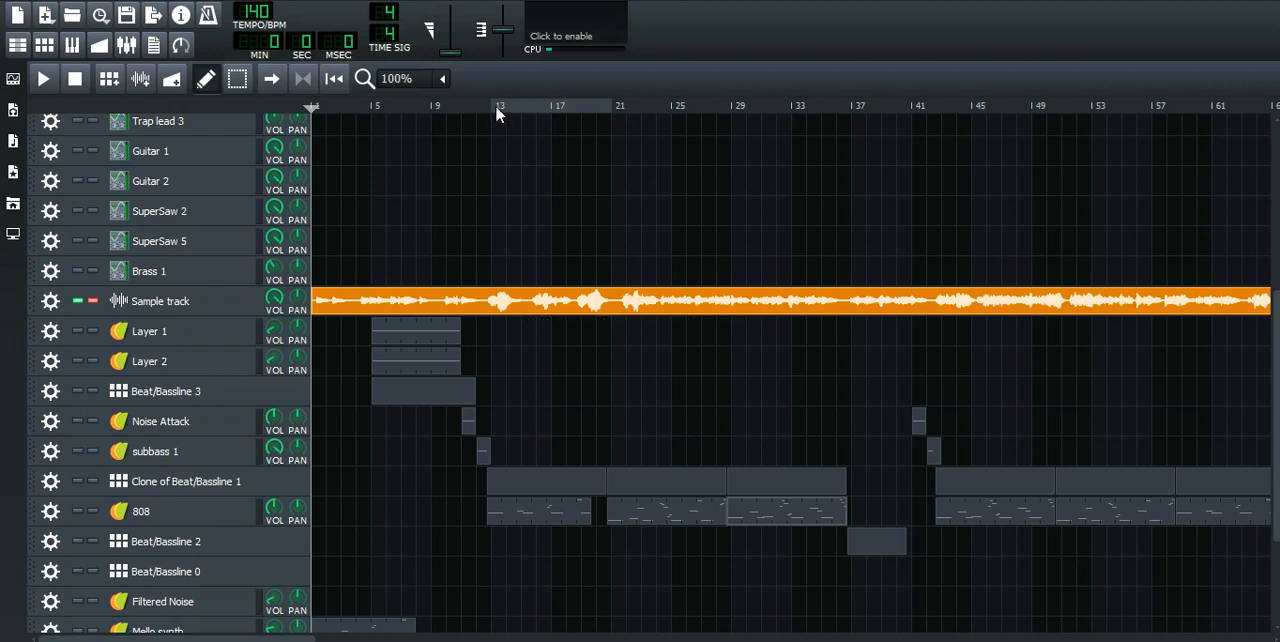
mouse_move(430, 310)
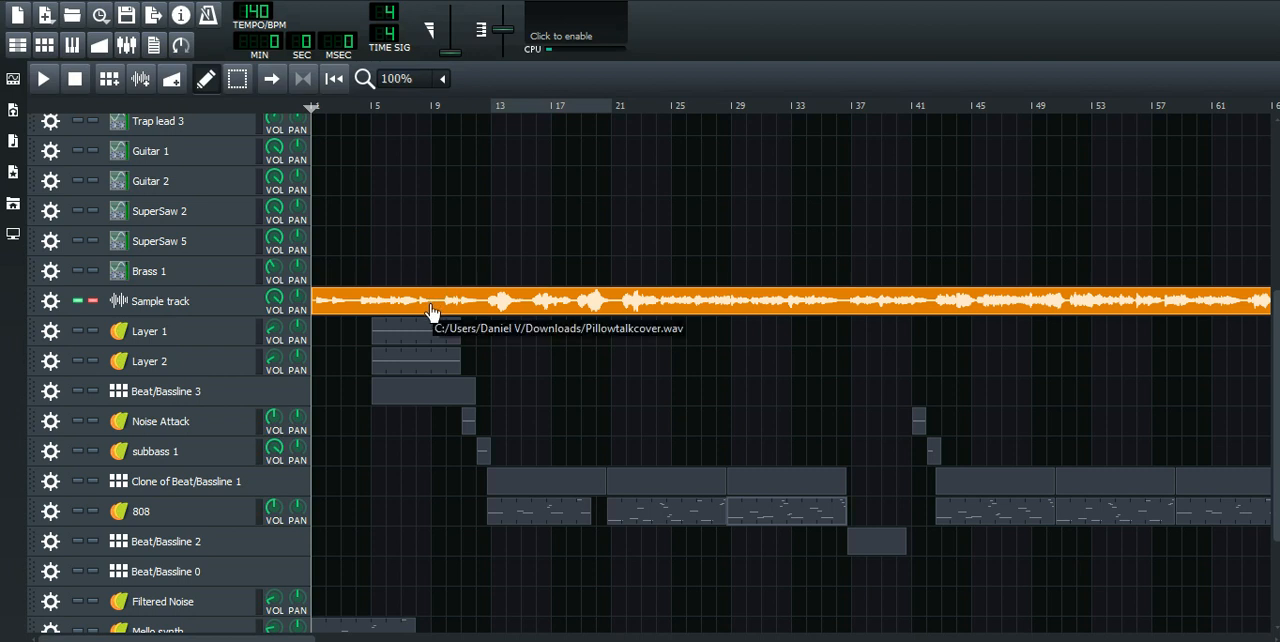
mouse_move(400, 304)
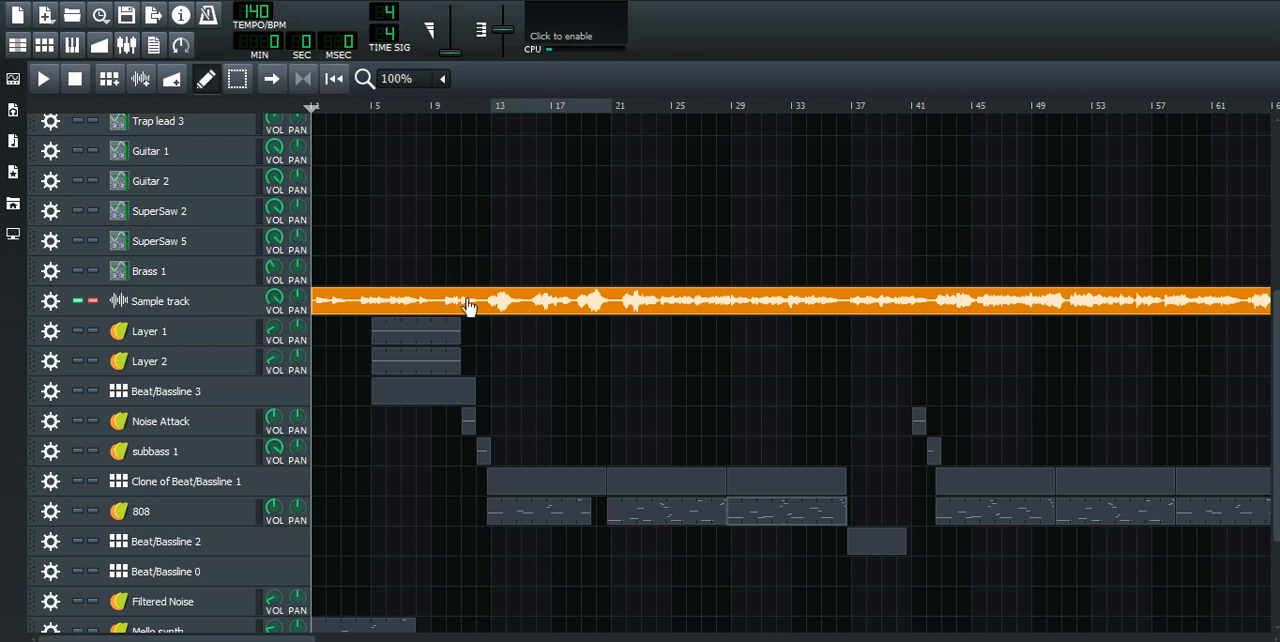
mouse_move(504, 308)
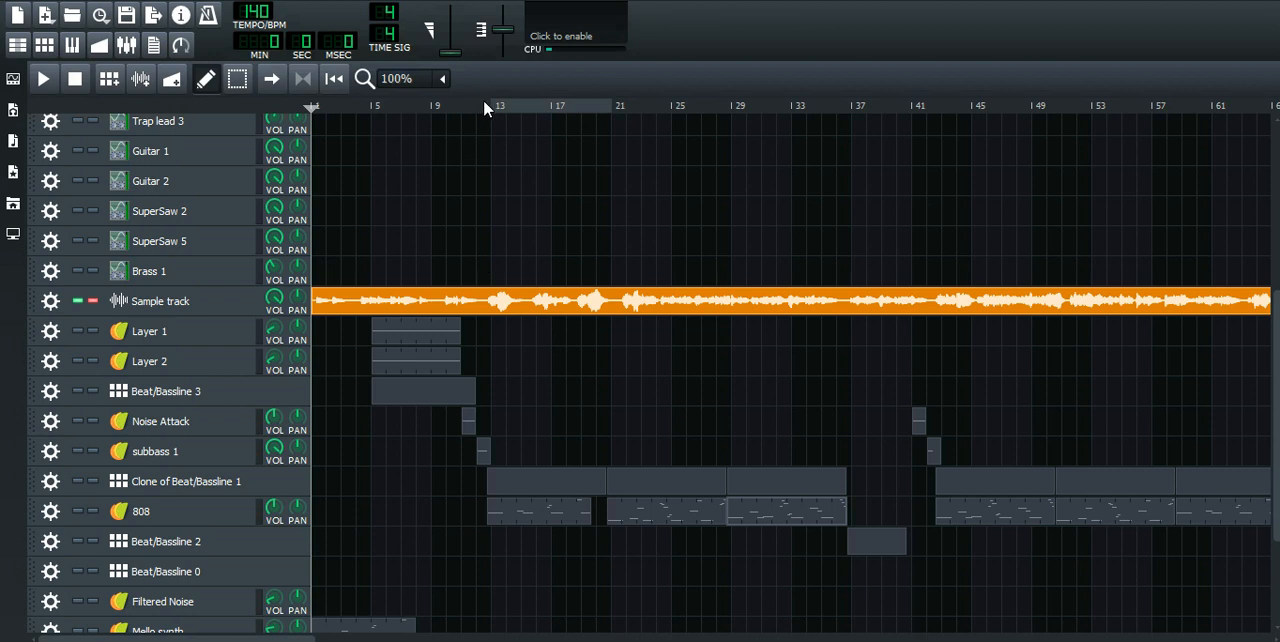
mouse_move(490, 112)
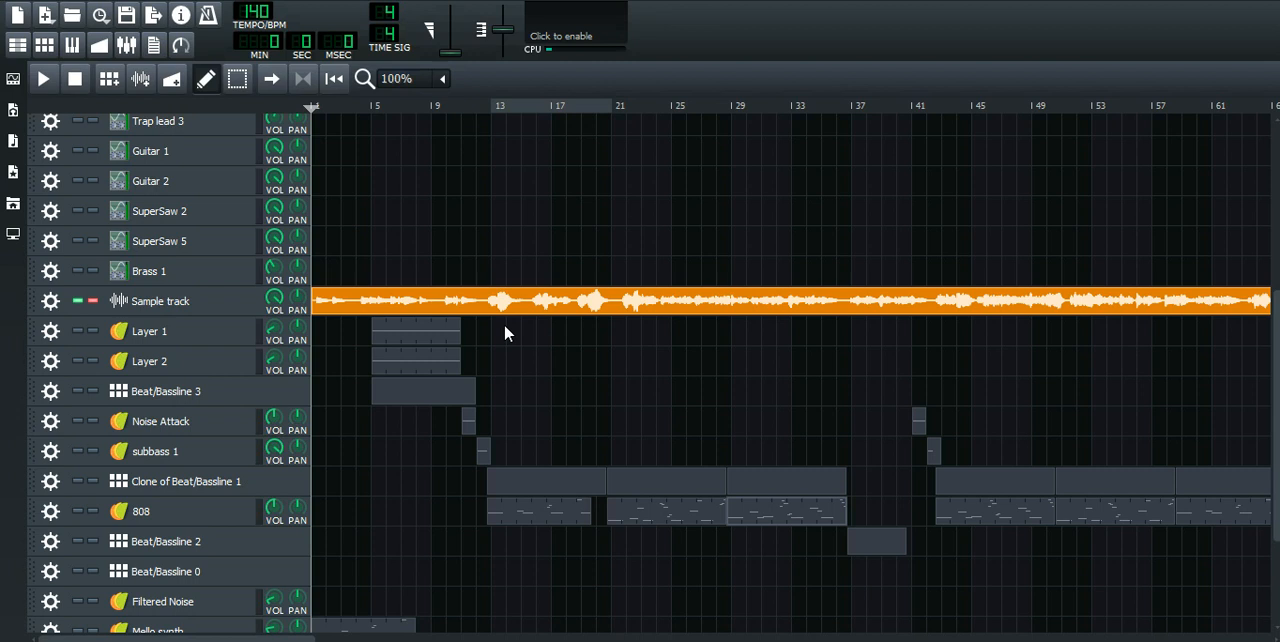
mouse_move(396, 312)
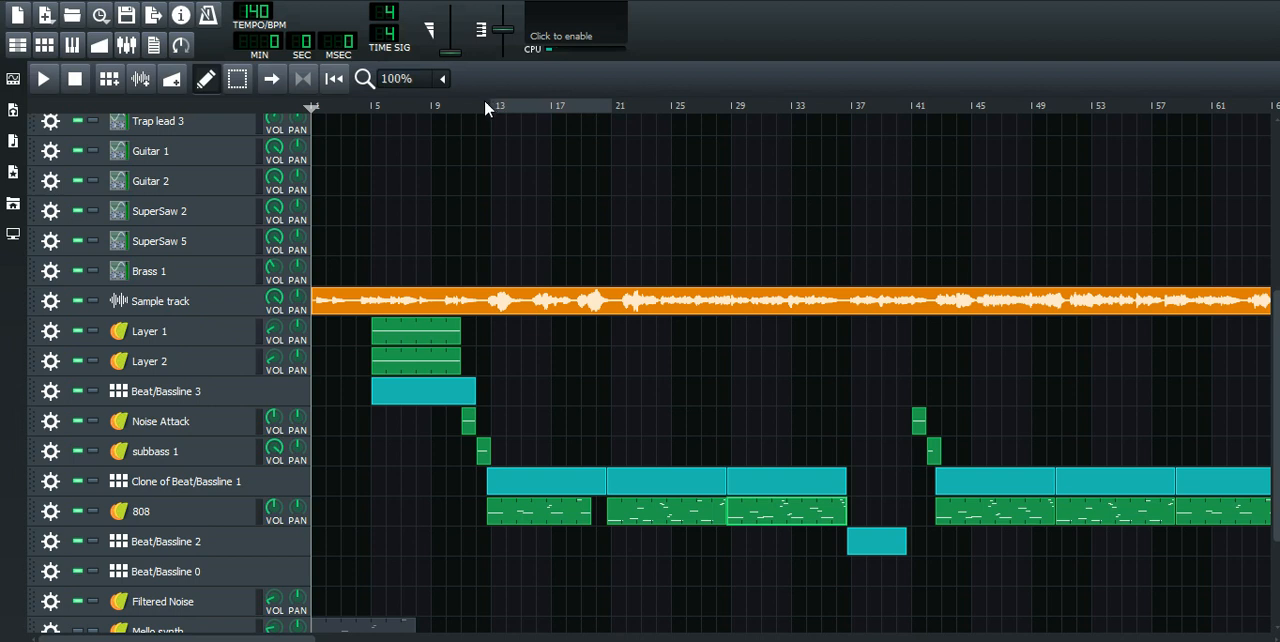
mouse_move(390, 116)
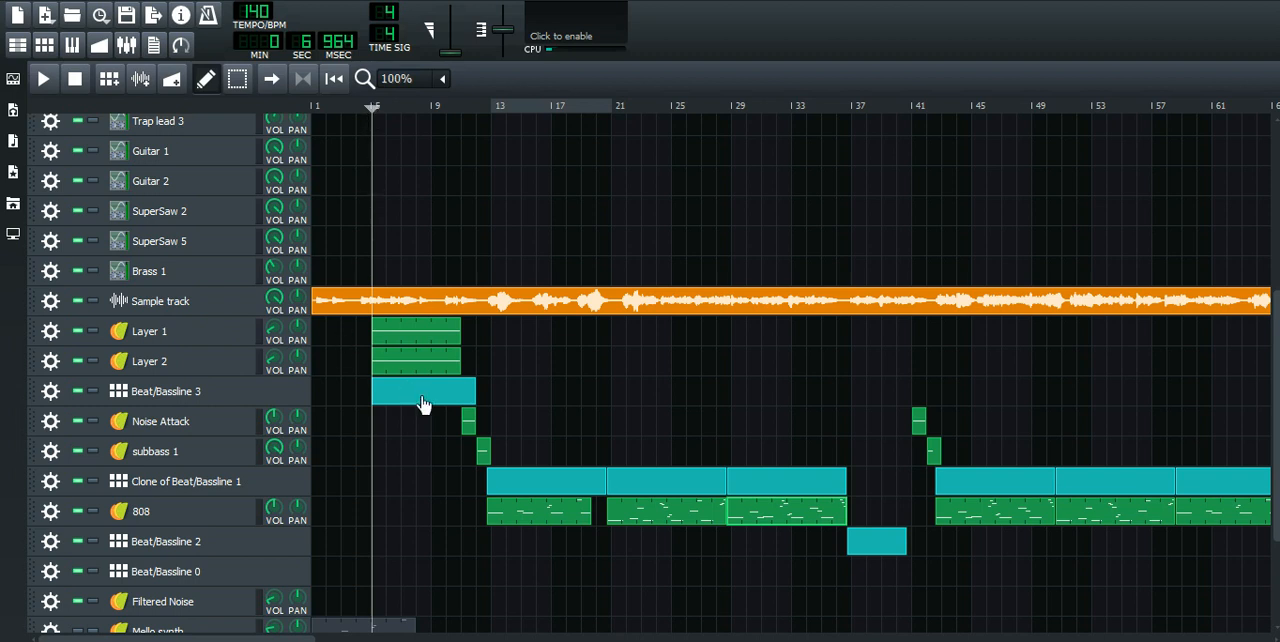
double_click(420, 390)
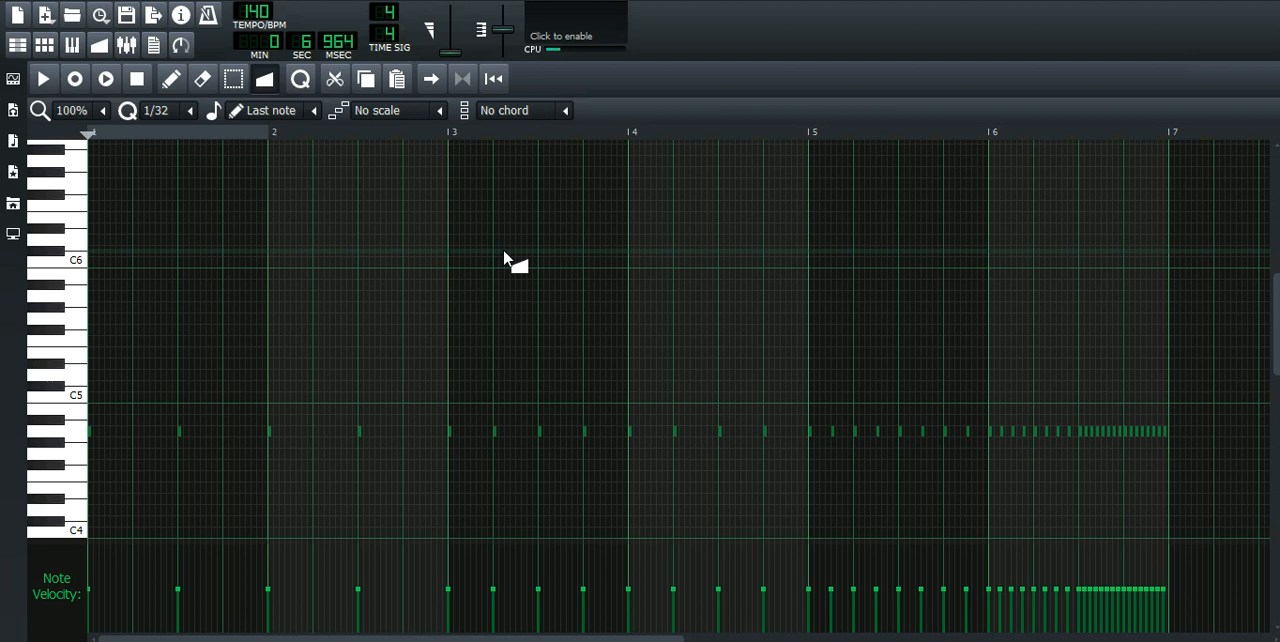
left_click(42, 78)
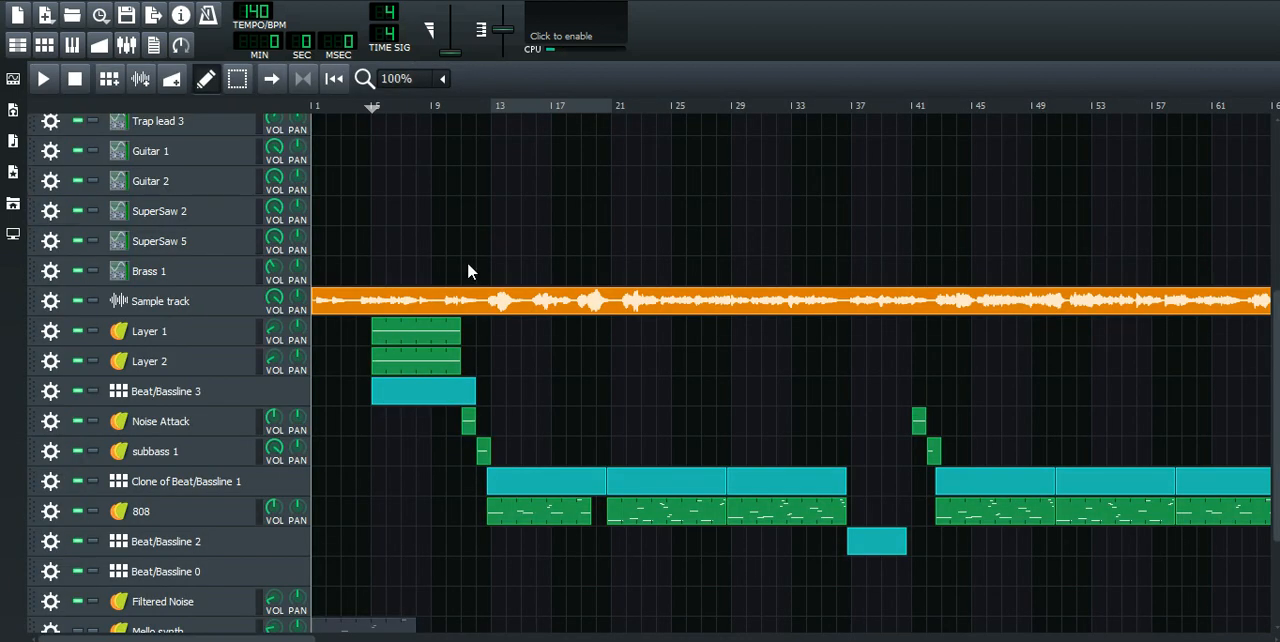
Step: Trim the sustained note near C5 to under a bar, then return to the arrangement
scroll("down", 3)
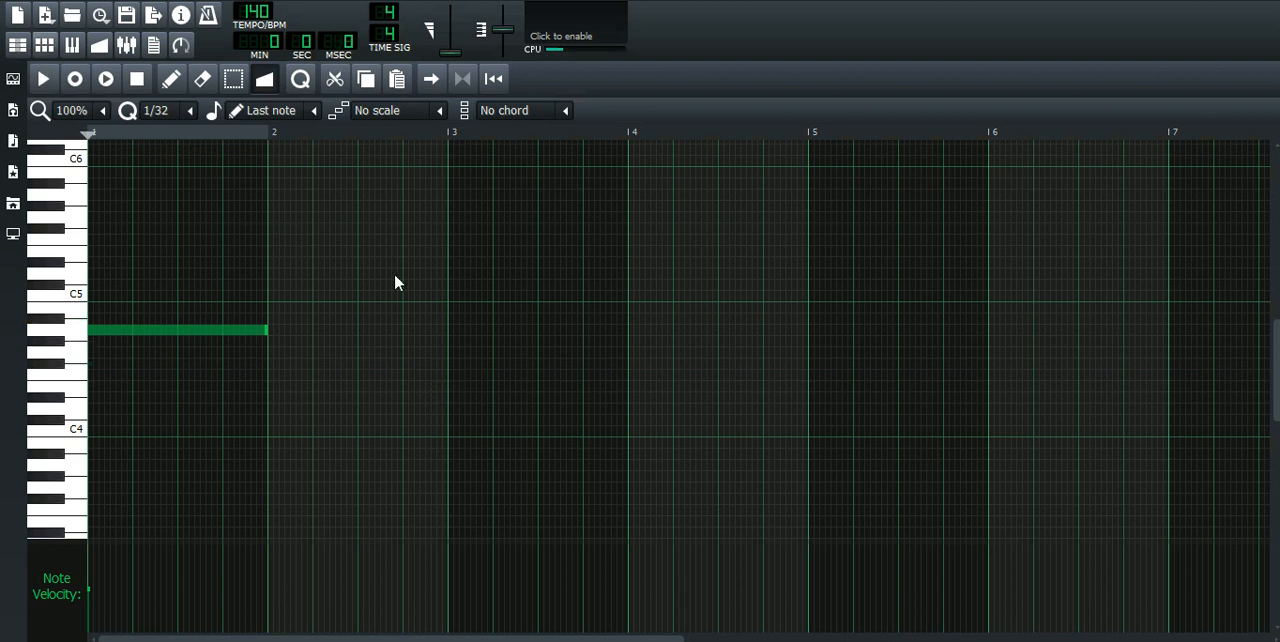
left_click(12, 78)
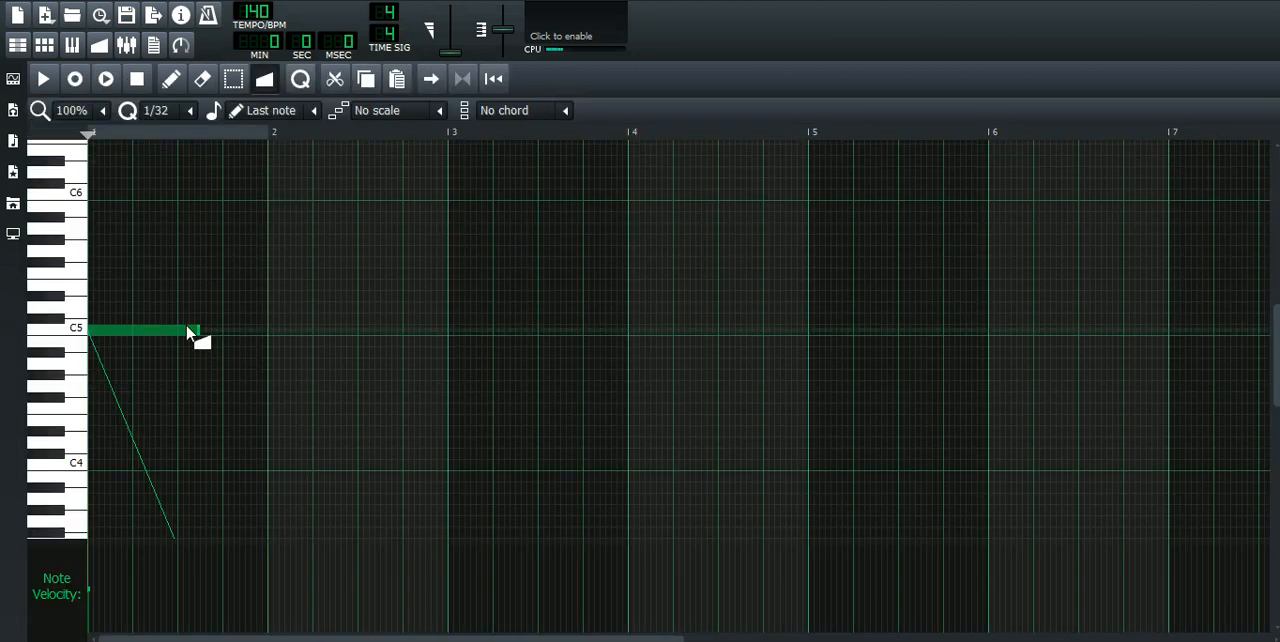
left_click(44, 78)
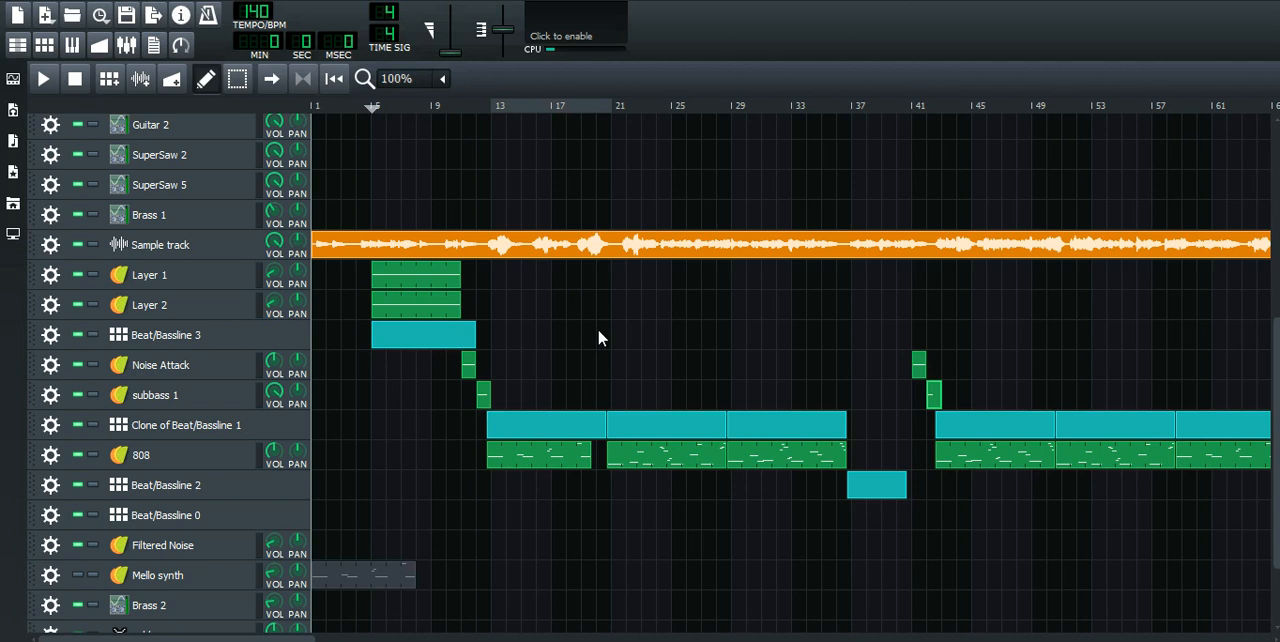
mouse_move(652, 340)
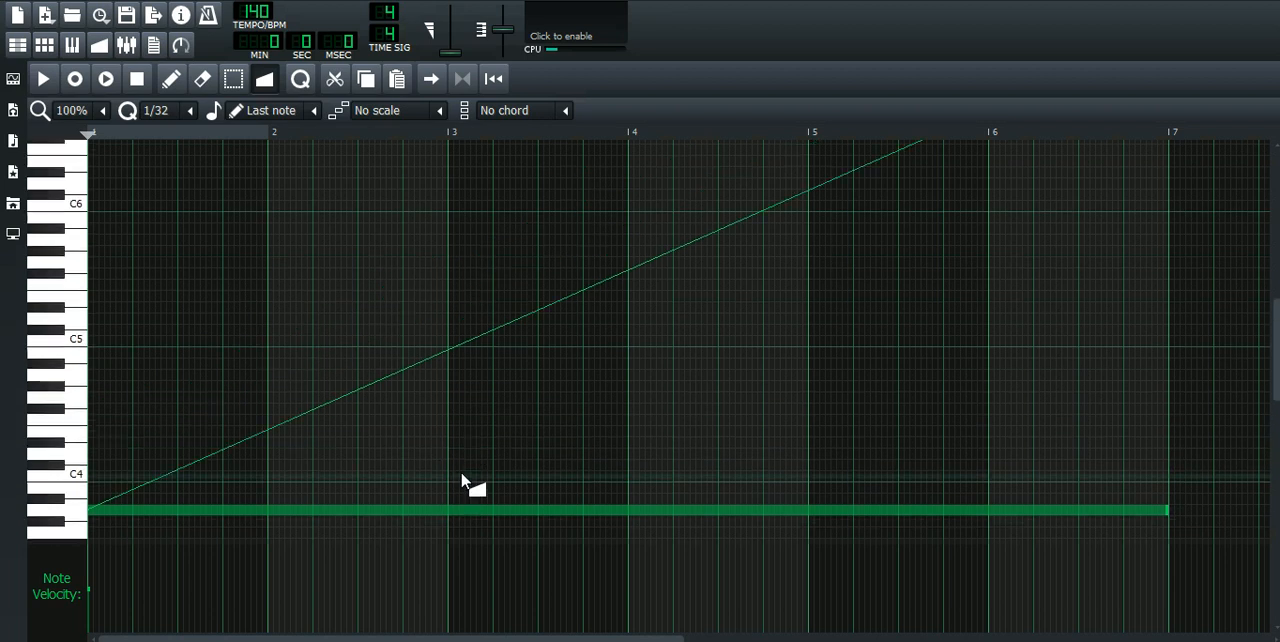
Step: Close the Piano Roll holding the sixteen-bar sliding bass note
left_click(42, 78)
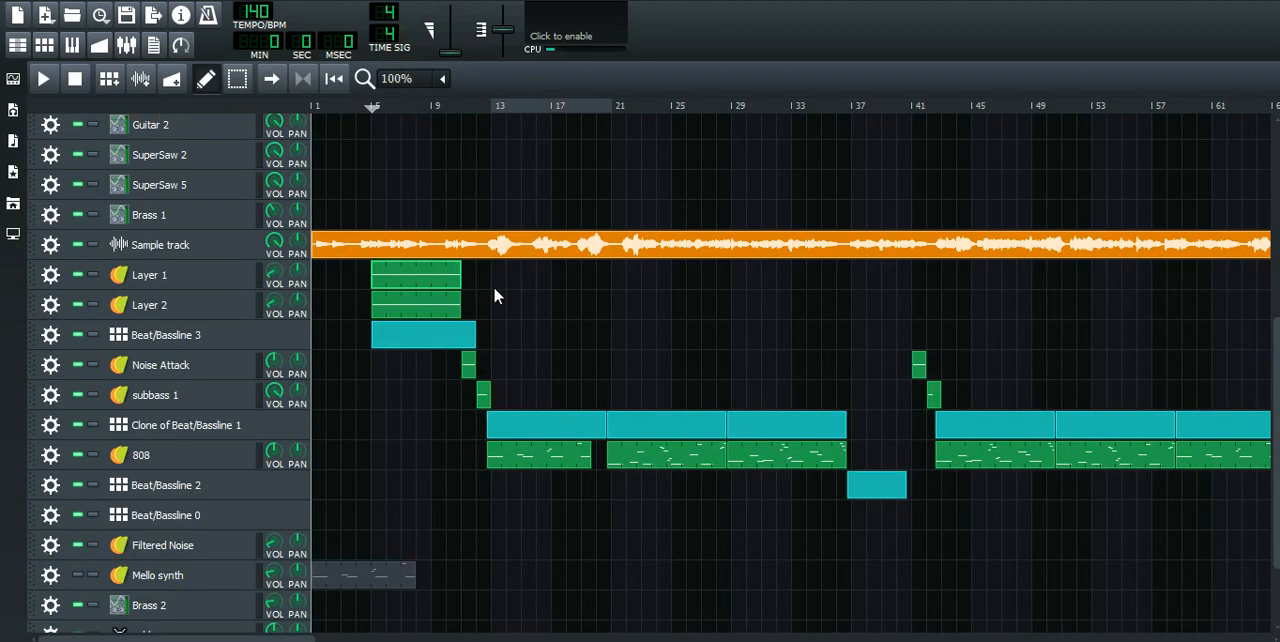
mouse_move(516, 368)
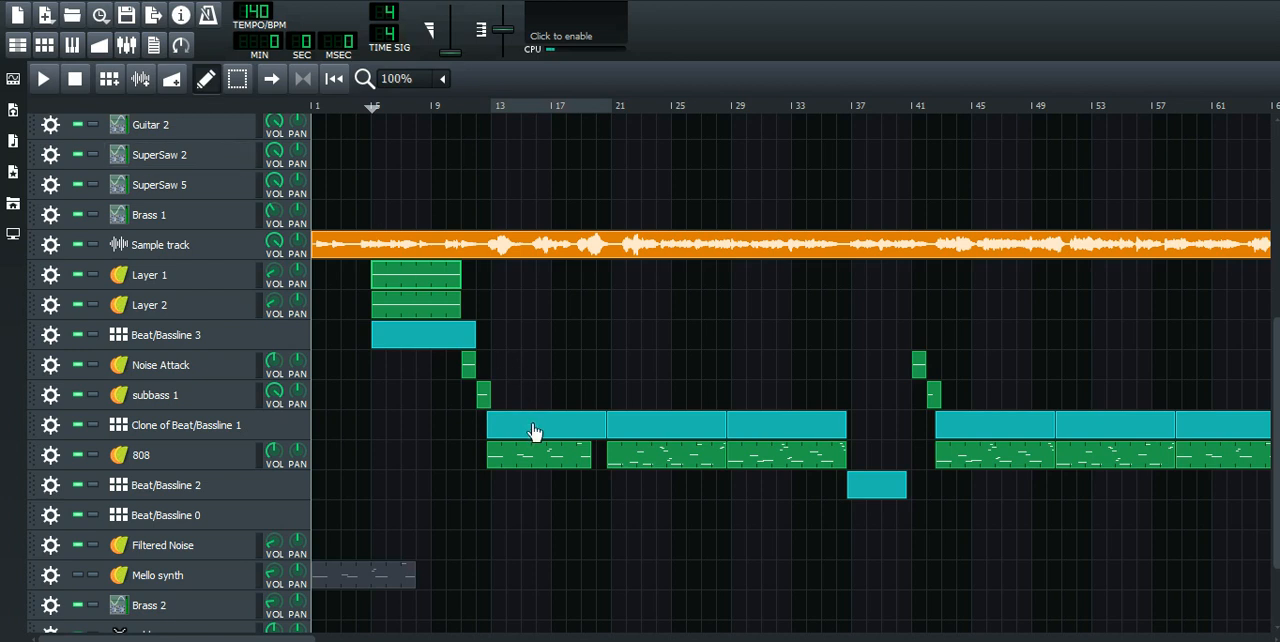
mouse_move(490, 112)
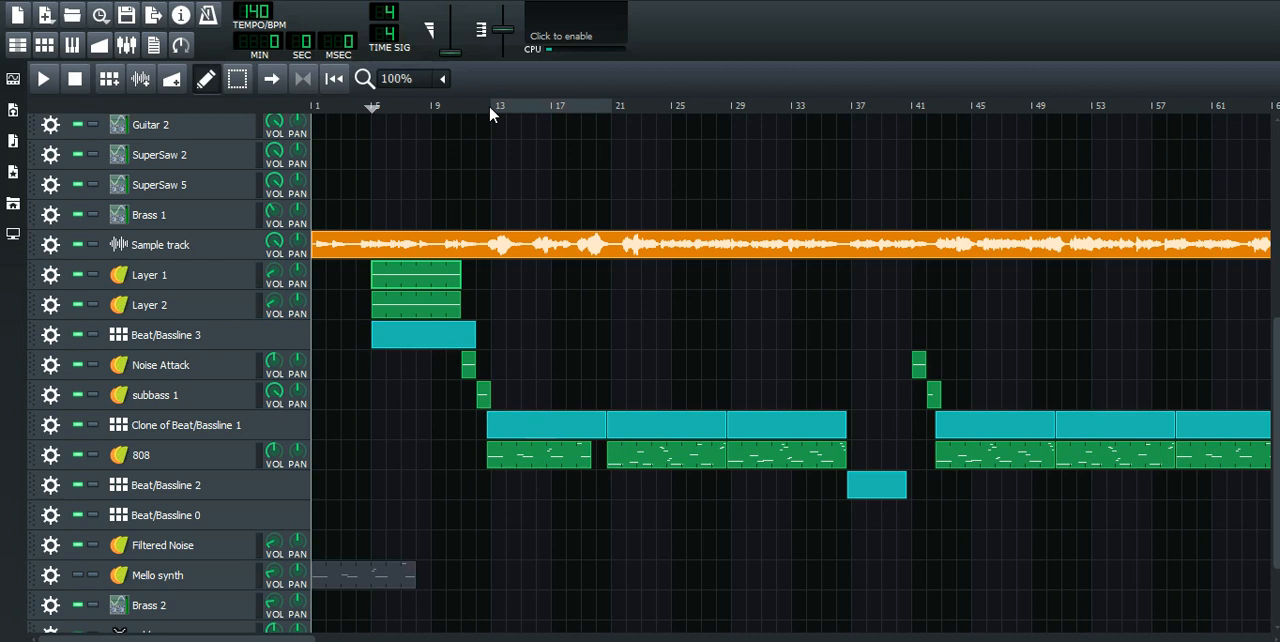
Step: Play from bar 13 to around bar 15, stop, then open Clone of Beat/Bassline 1 for editing
left_click(490, 108)
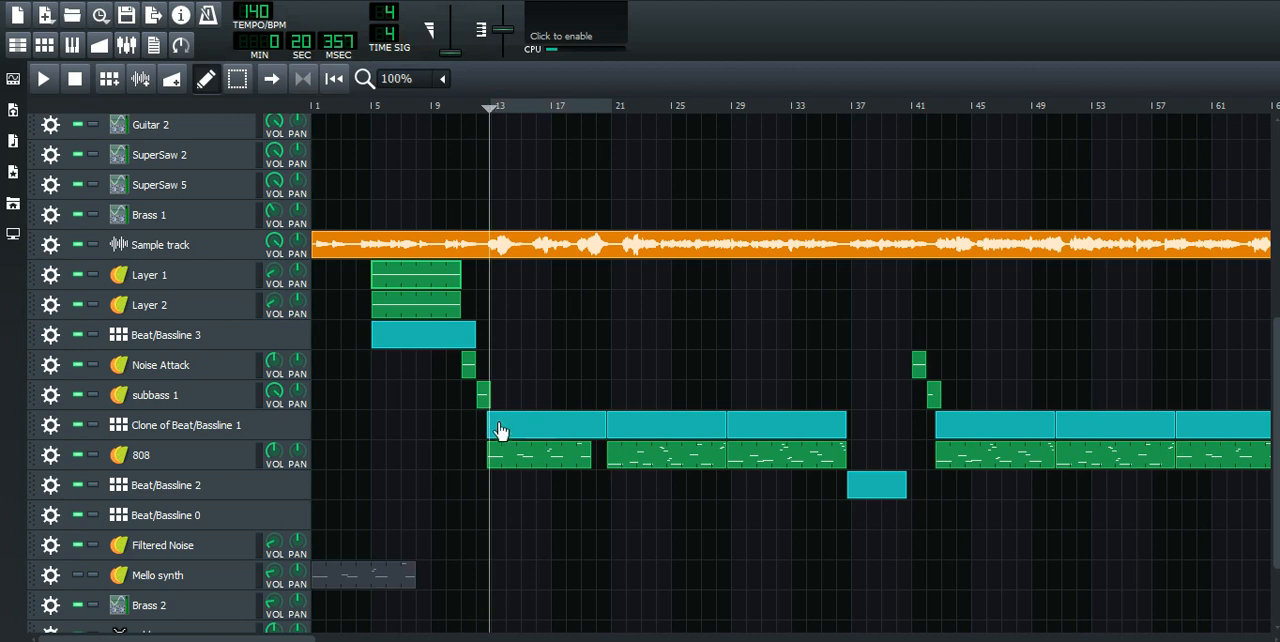
mouse_move(500, 464)
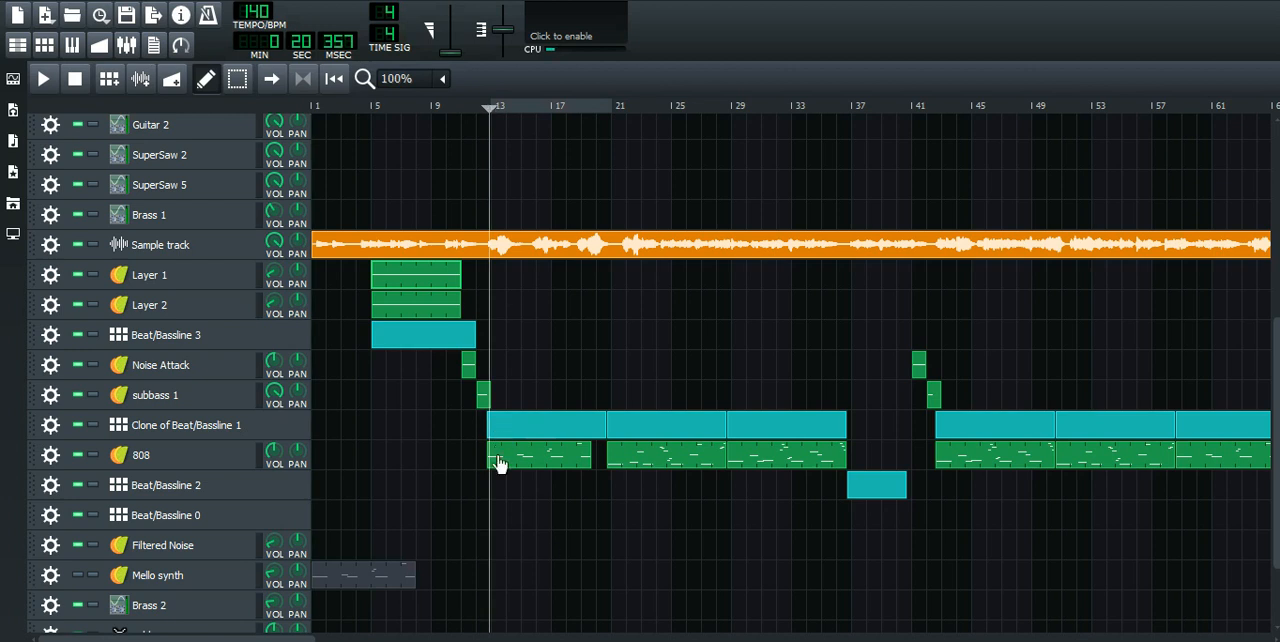
mouse_move(500, 462)
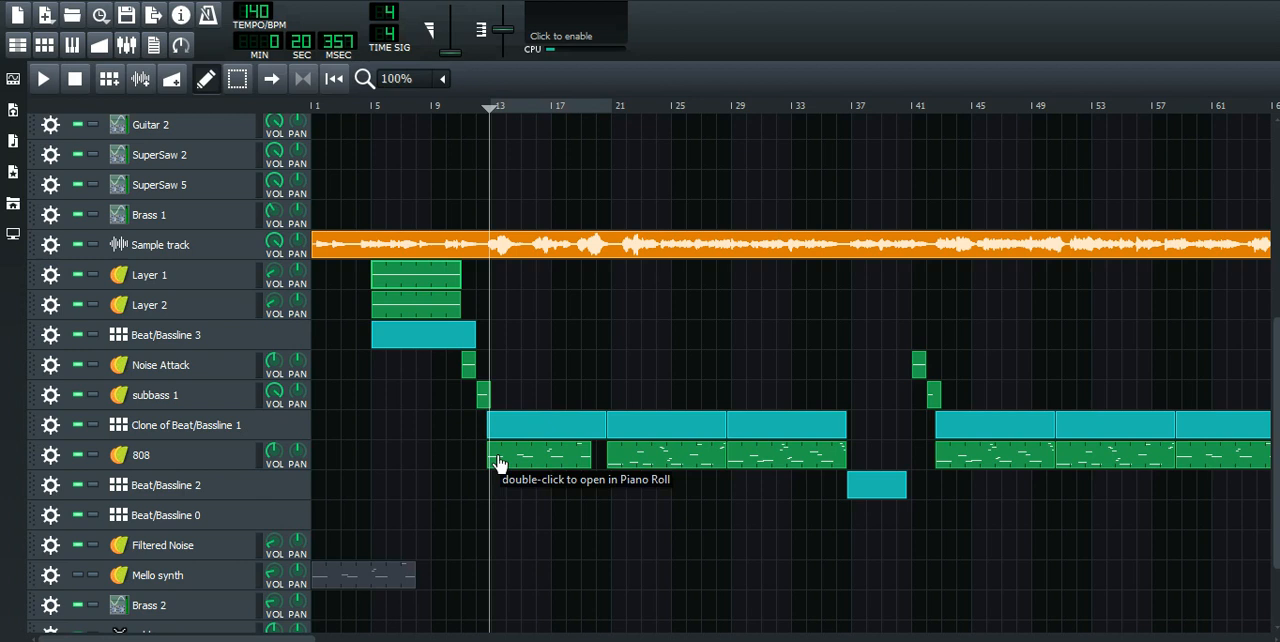
mouse_move(500, 462)
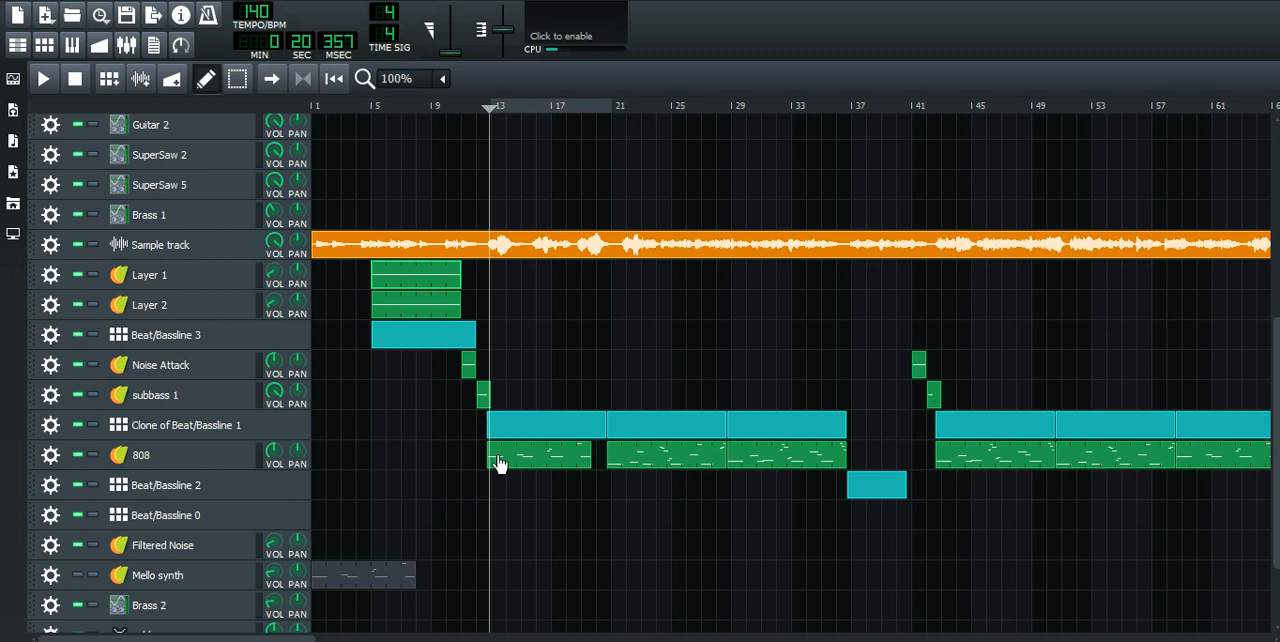
mouse_move(504, 432)
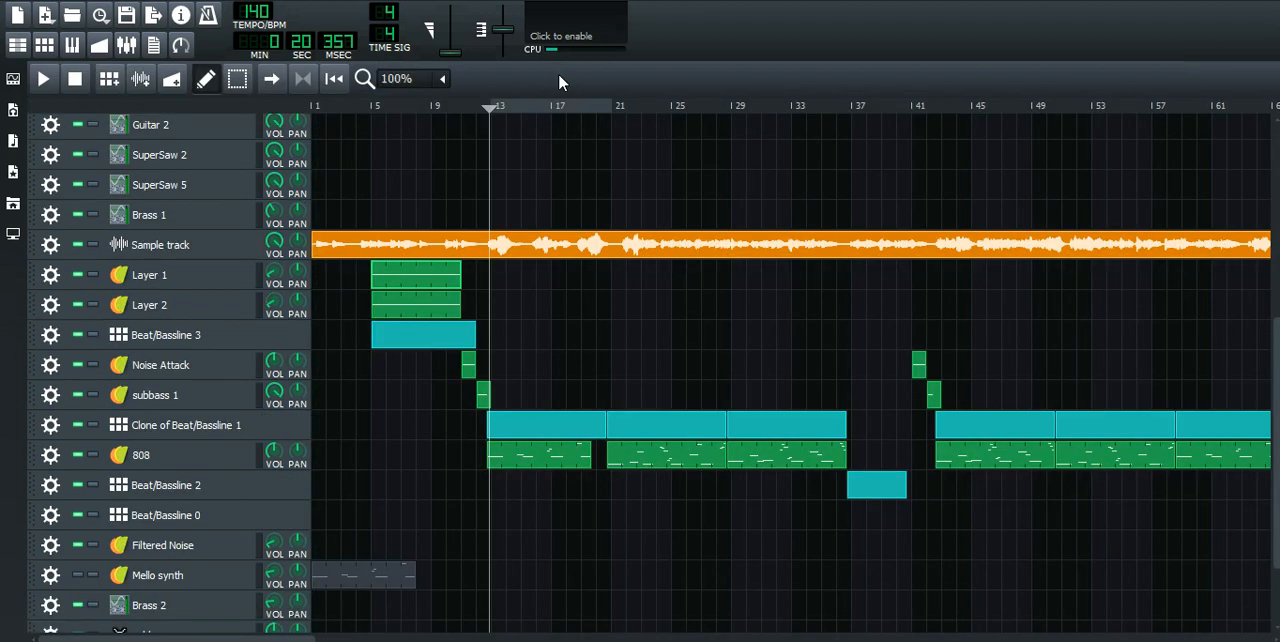
left_click(536, 104)
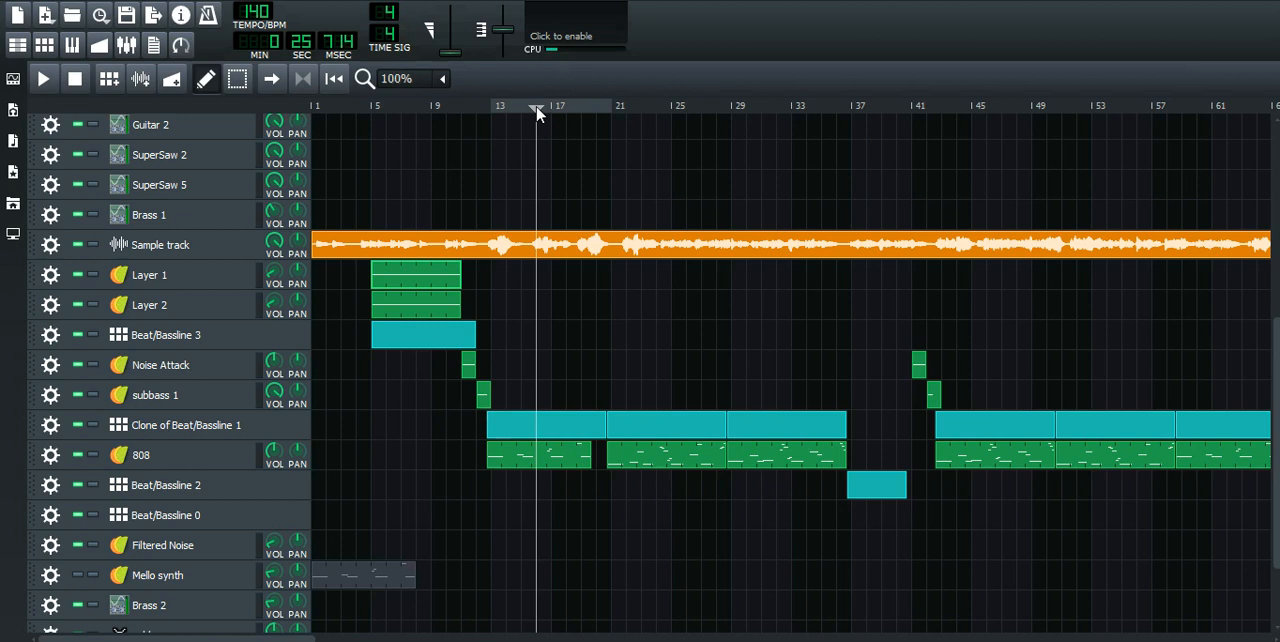
left_click(44, 80)
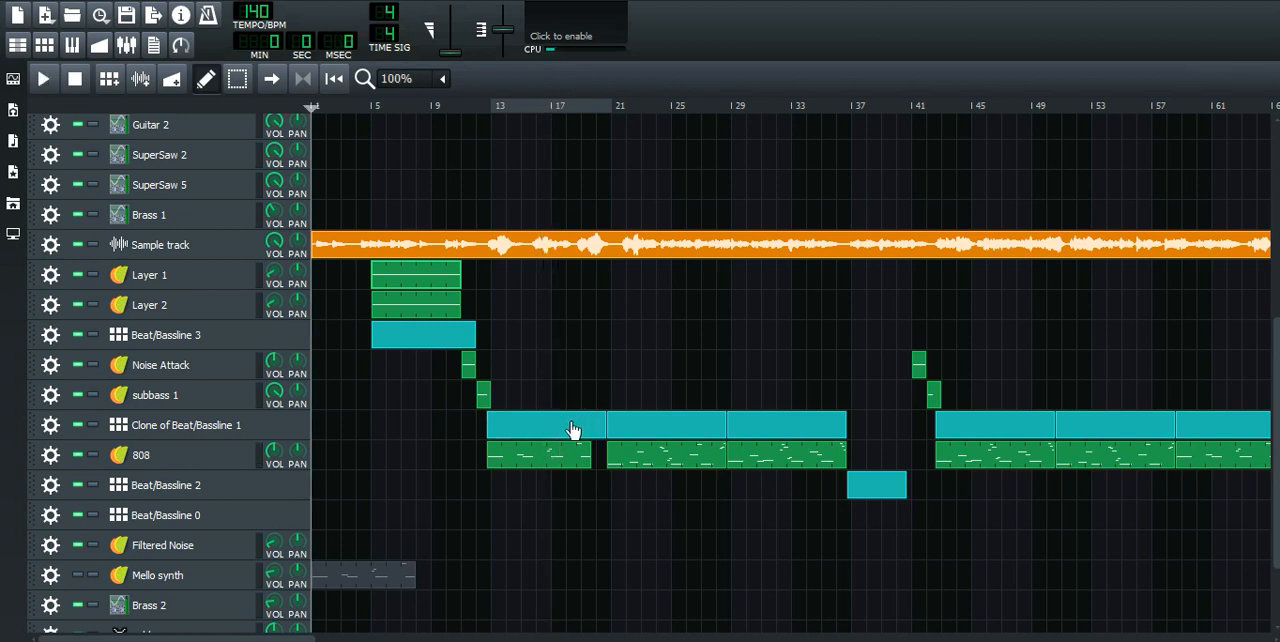
mouse_move(588, 430)
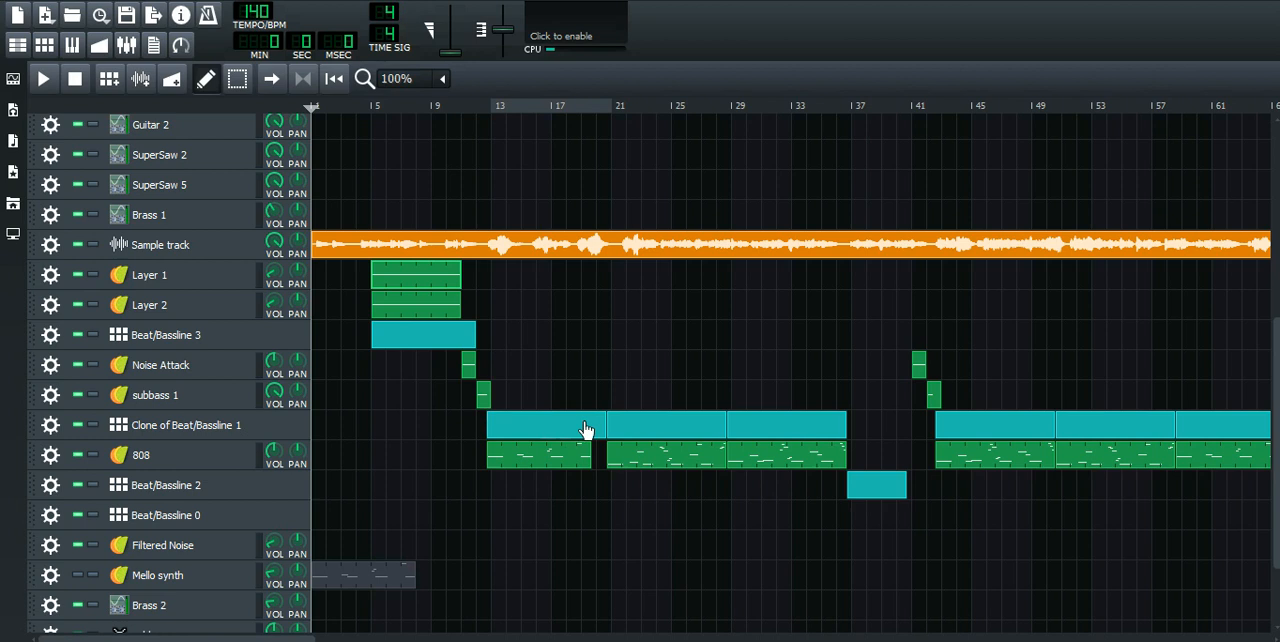
mouse_move(548, 436)
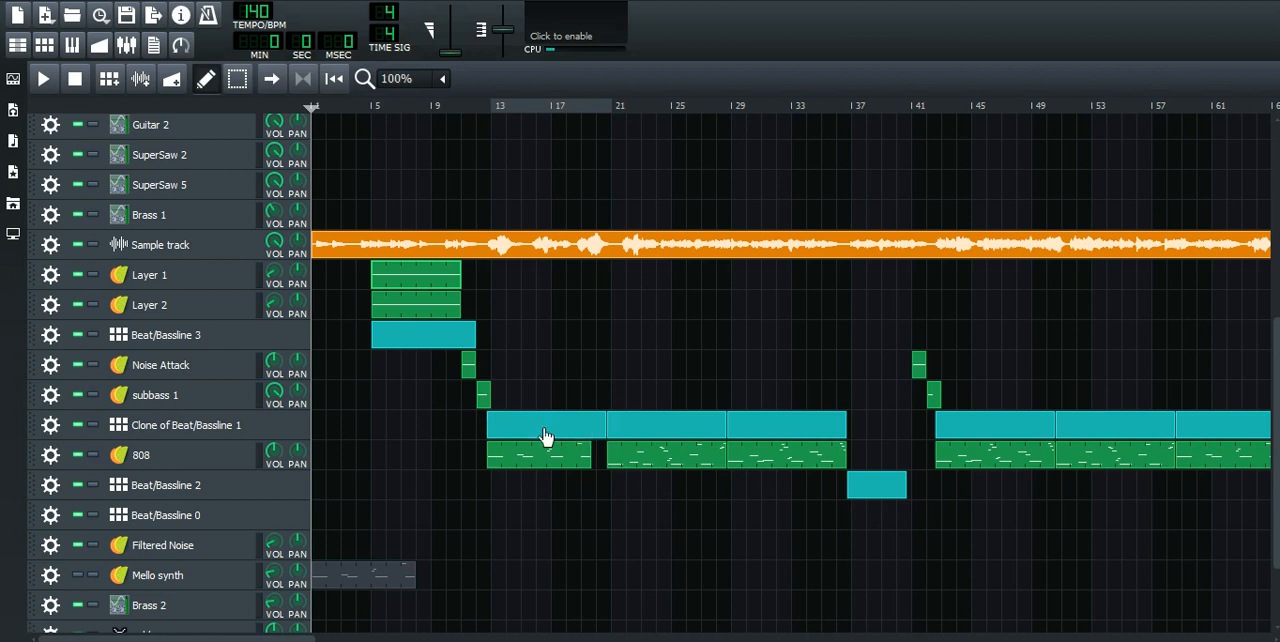
double_click(544, 424)
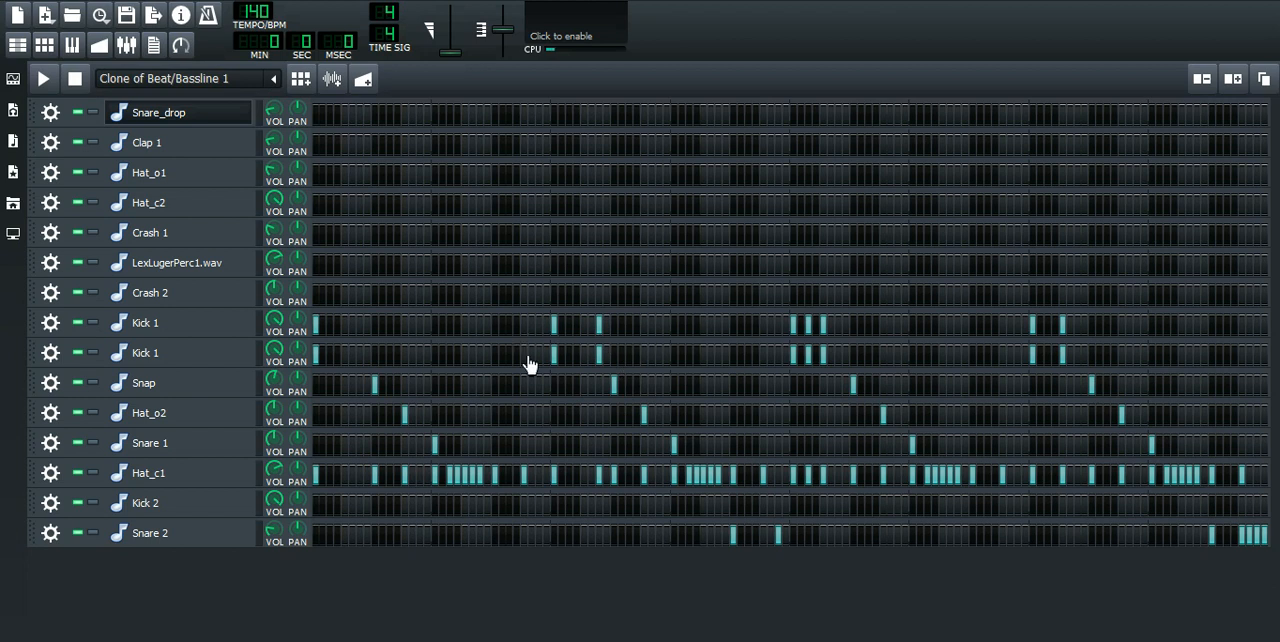
mouse_move(418, 394)
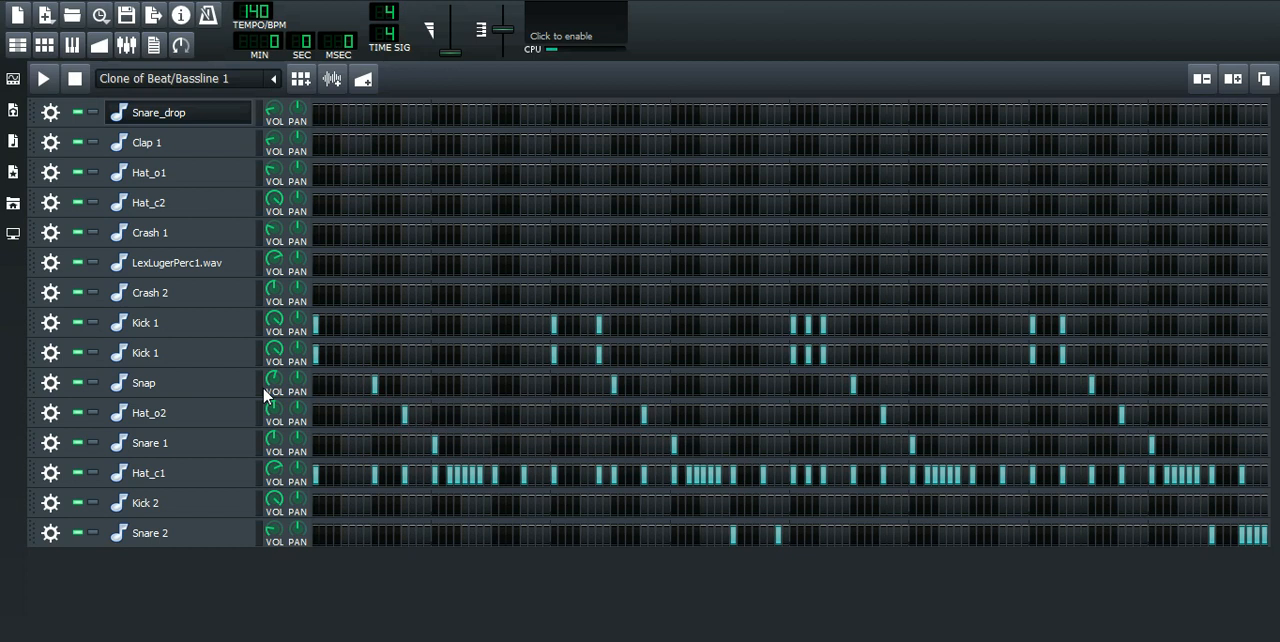
mouse_move(260, 390)
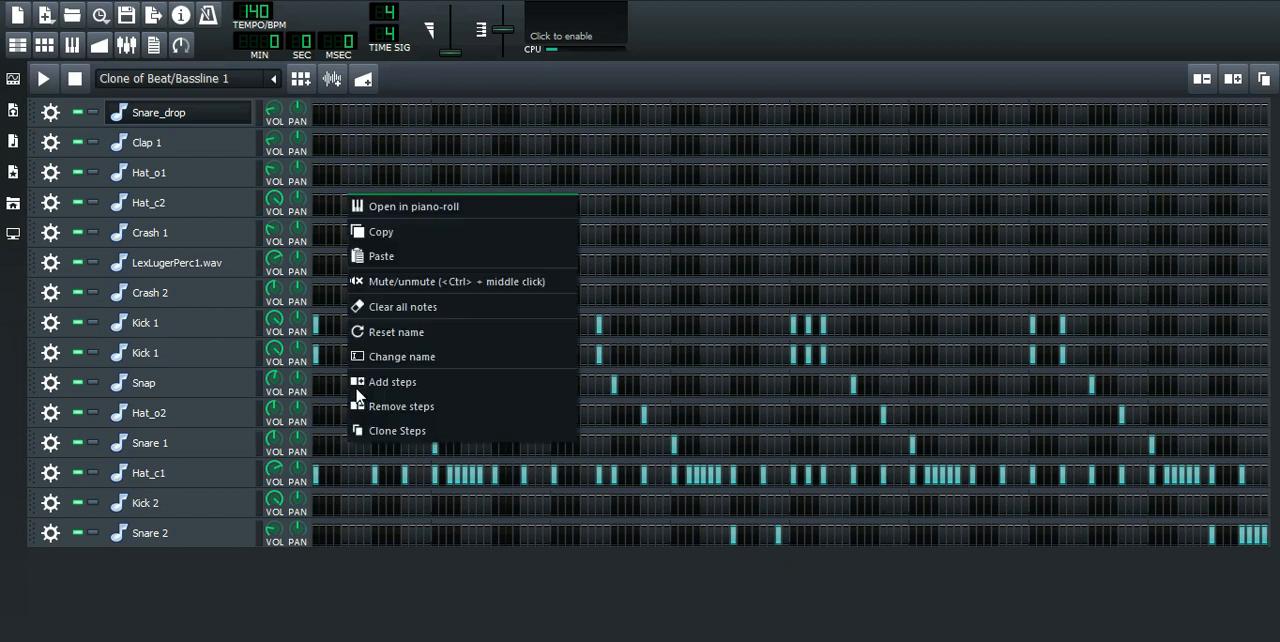
Step: Open the hi-hat track's pattern from the Beat+Bassline Editor in the Piano Roll
left_click(412, 206)
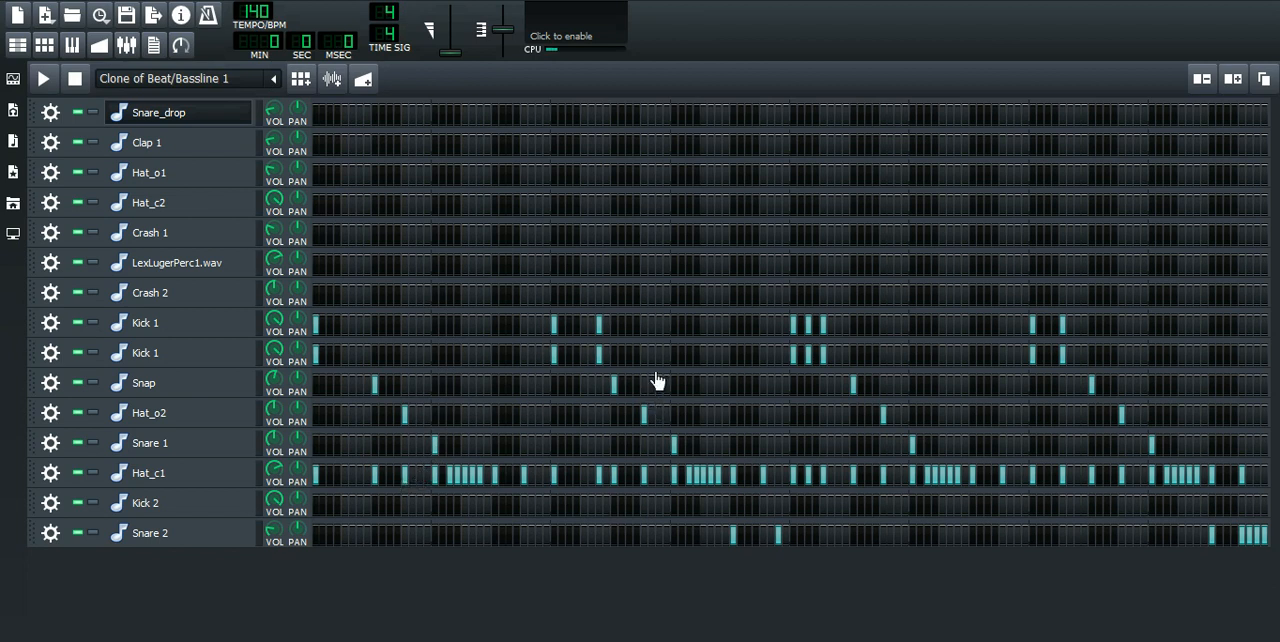
mouse_move(650, 384)
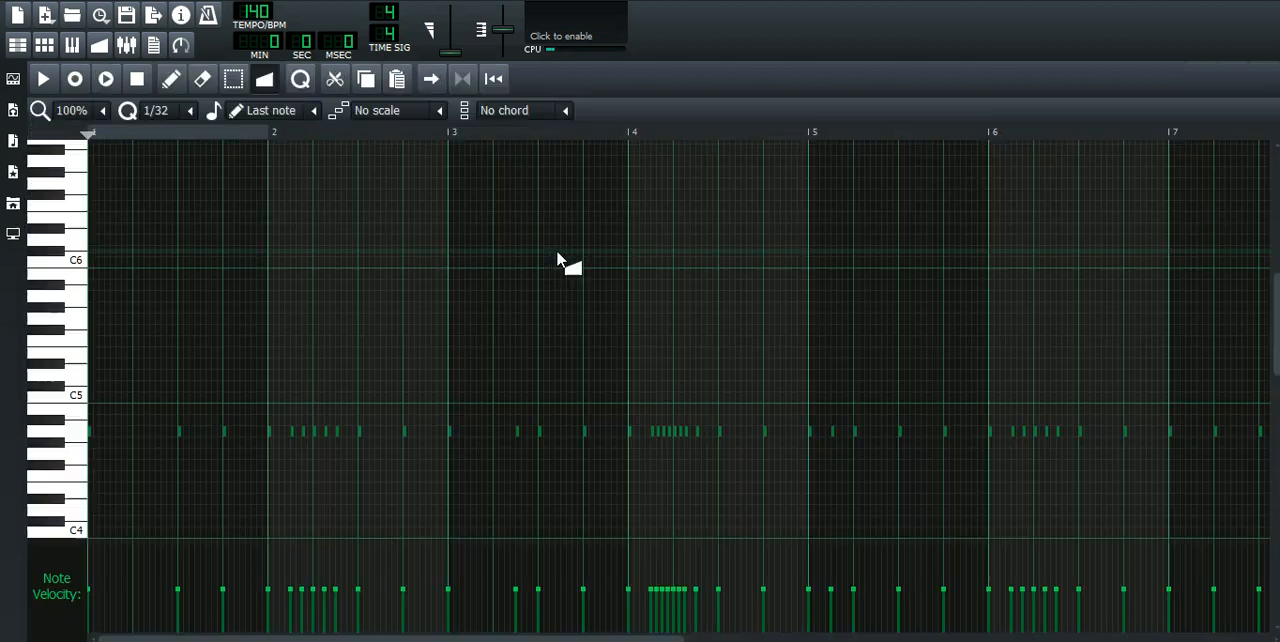
Step: View the hi-hat and snare notes, then close the Piano Roll back to the Song Editor
left_click(44, 78)
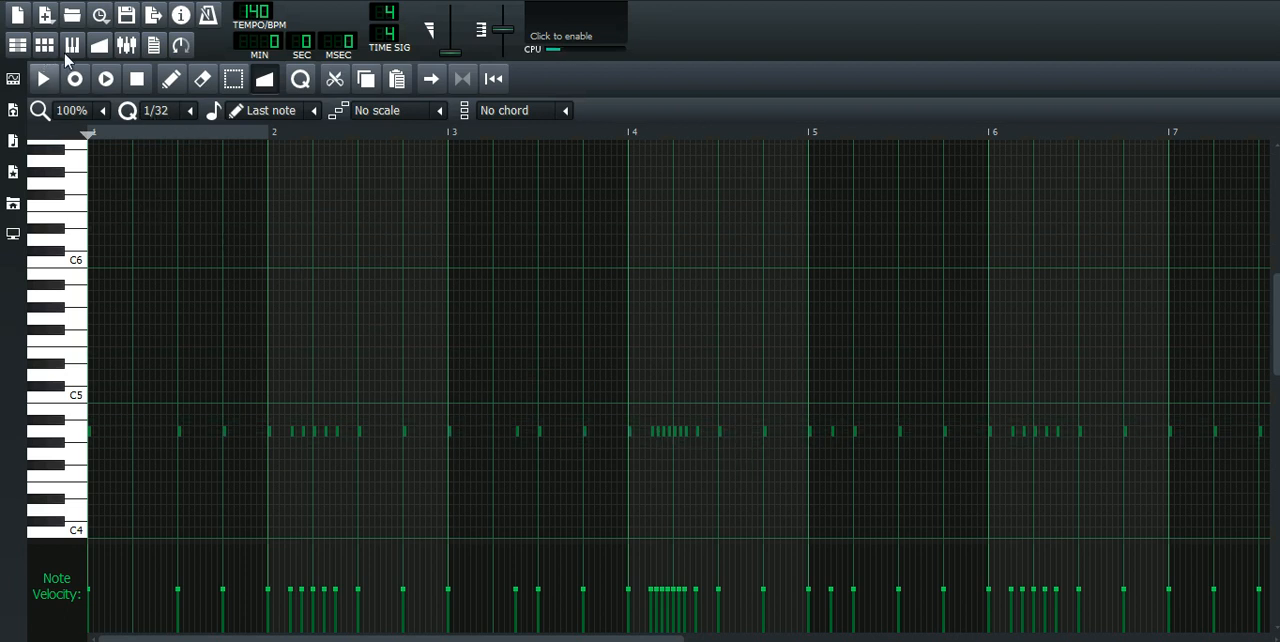
mouse_move(476, 456)
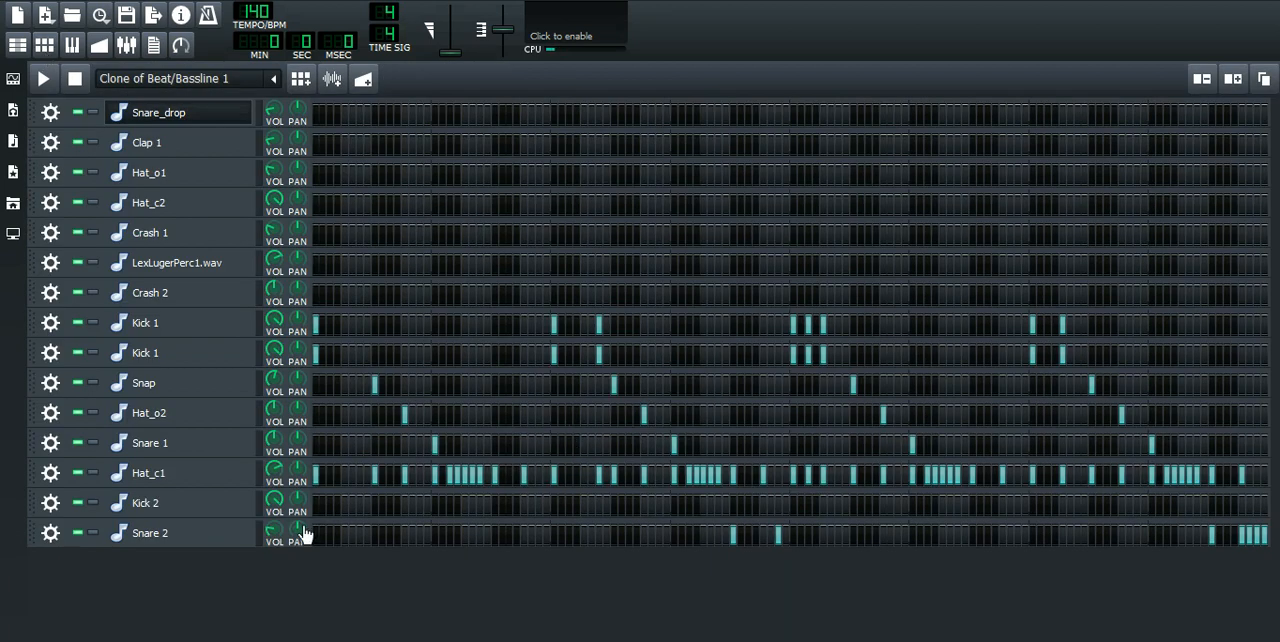
mouse_move(370, 544)
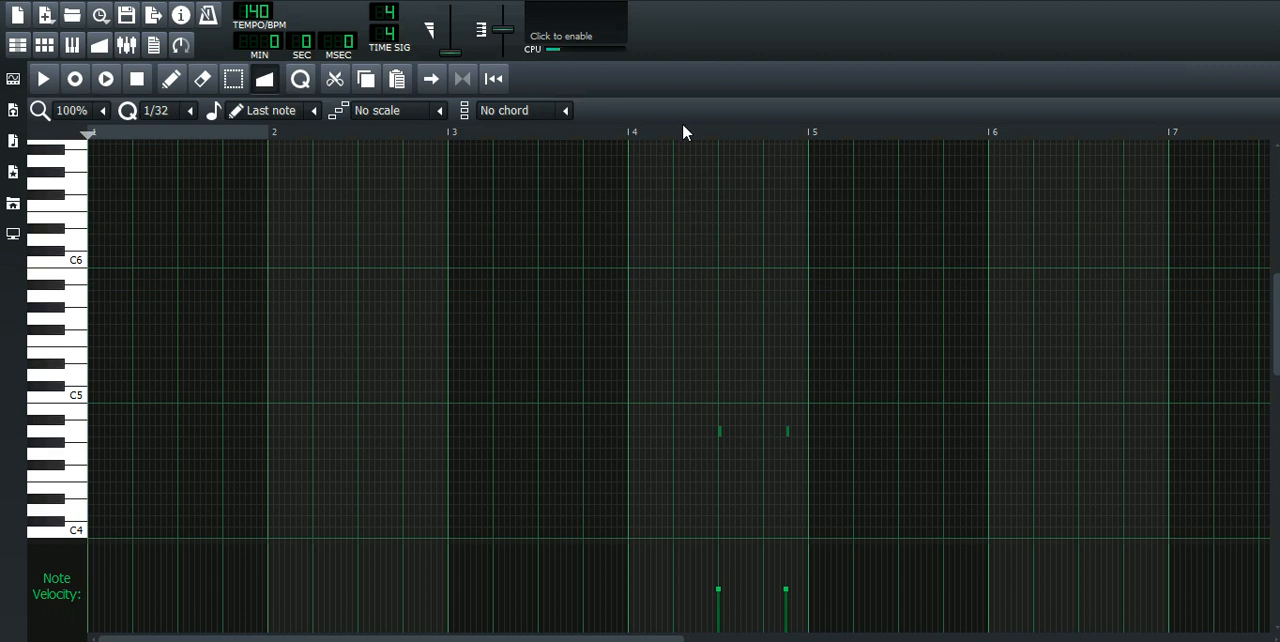
left_click(42, 78)
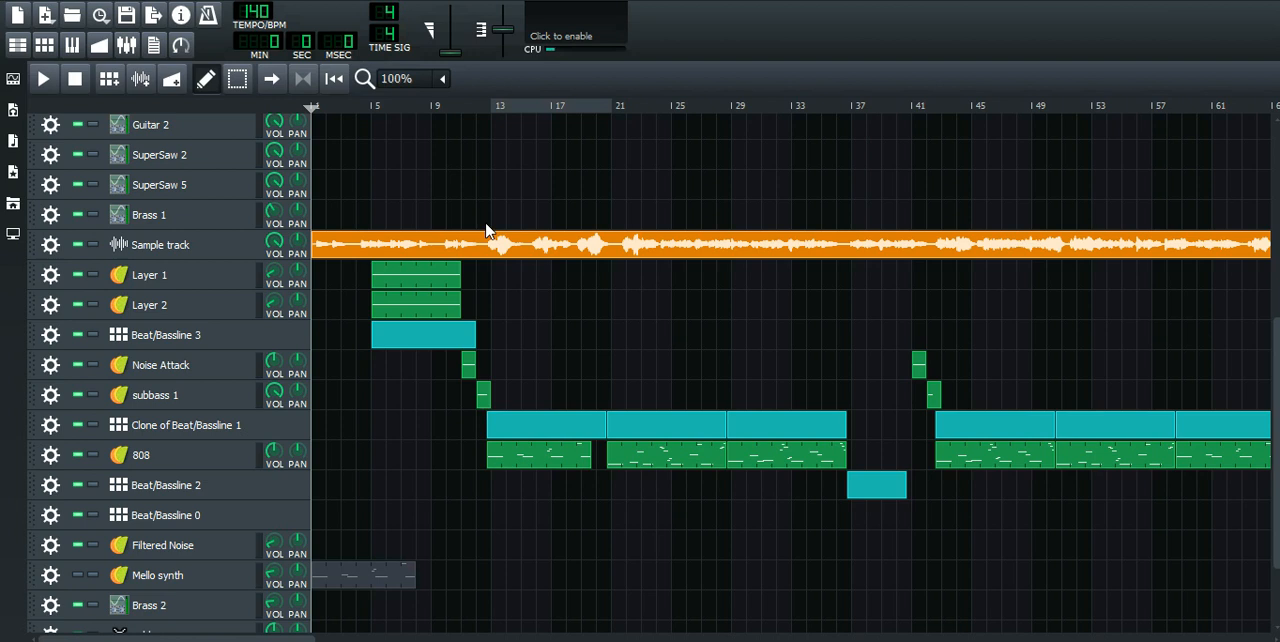
mouse_move(388, 116)
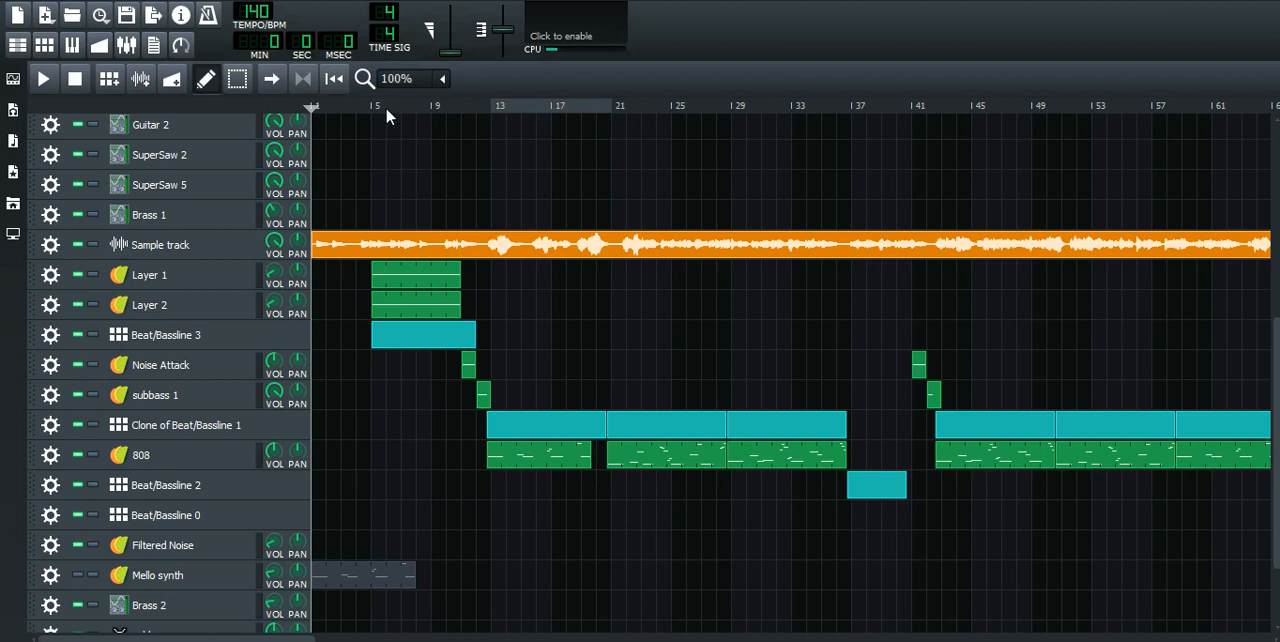
mouse_move(536, 434)
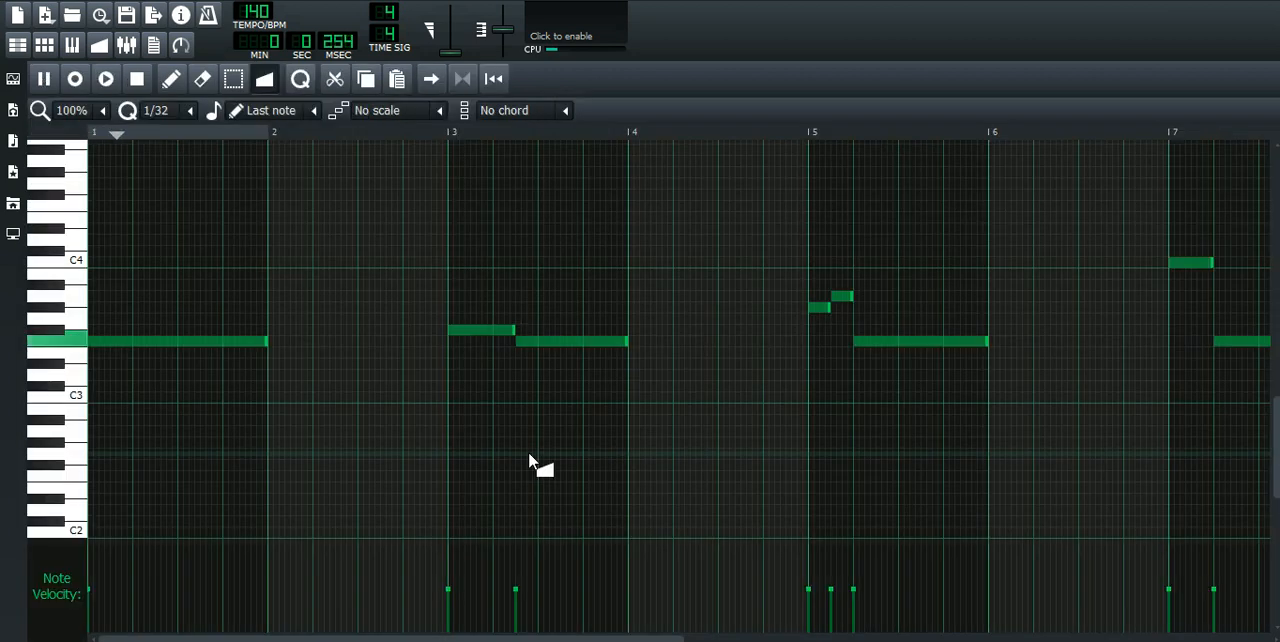
Step: Scroll through the melody clip's notes, audition them, then return to the Song Editor
scroll("down", 3)
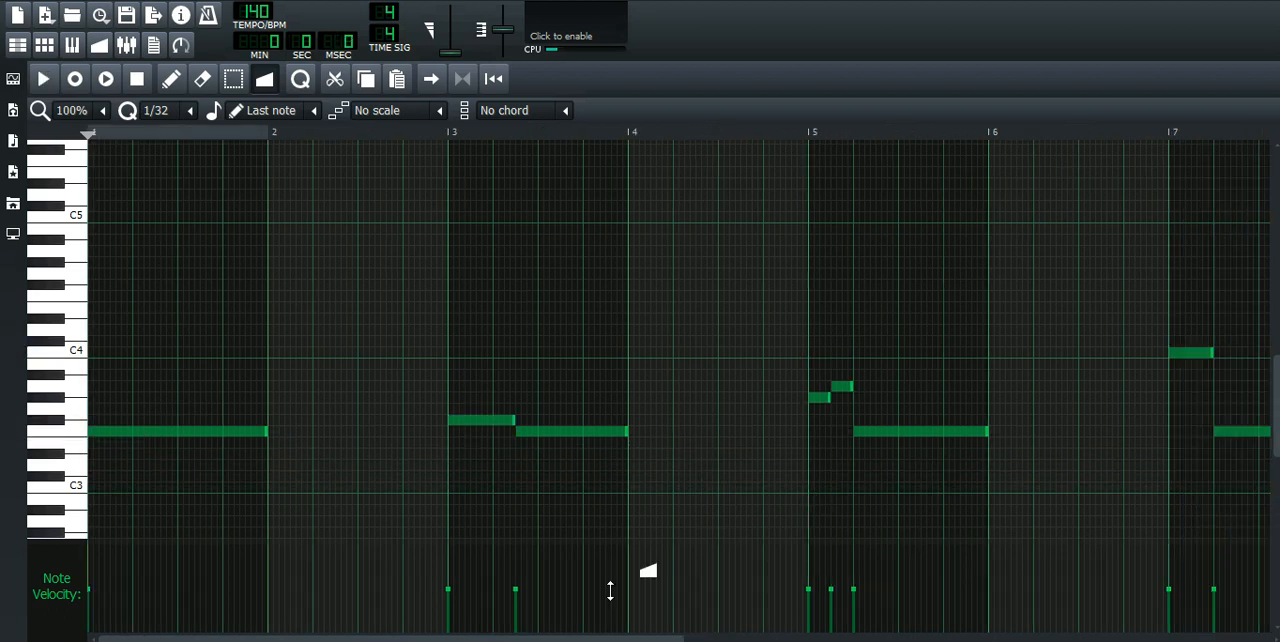
scroll("right", 3)
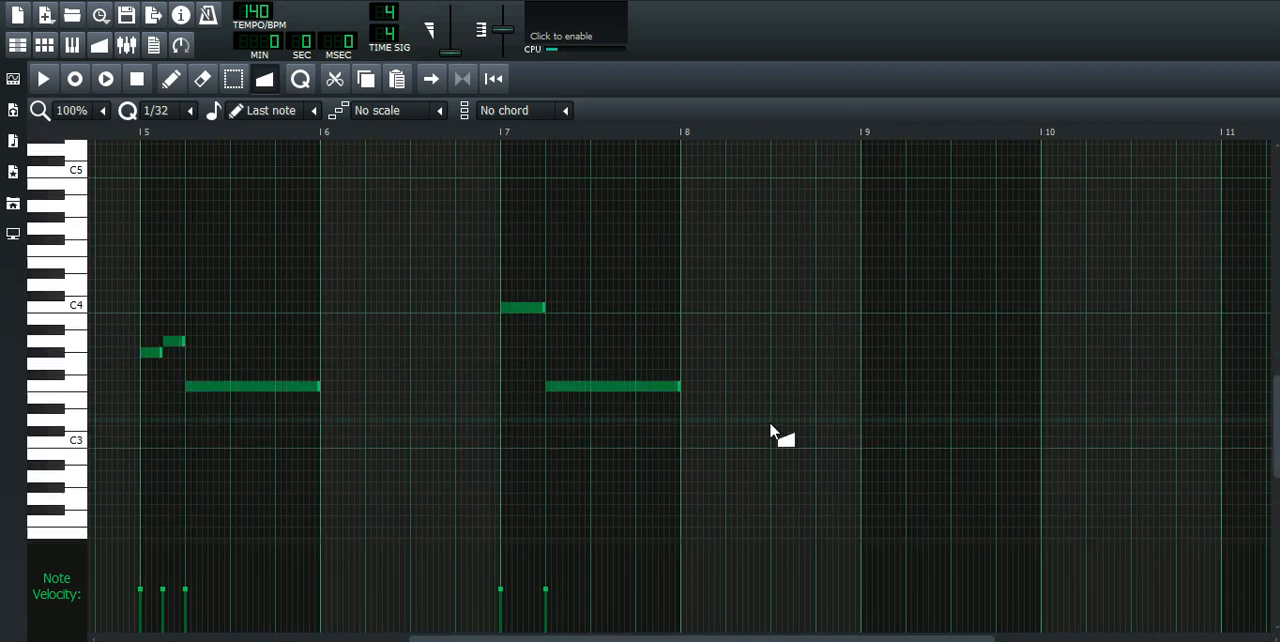
scroll("left", 3)
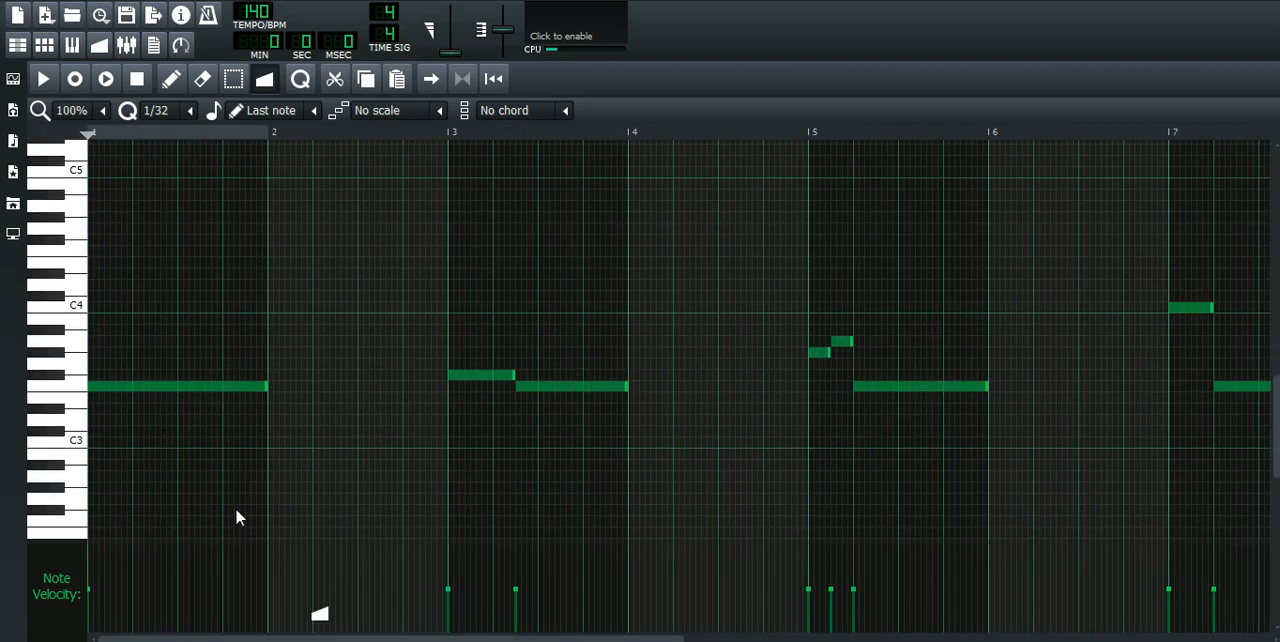
mouse_move(80, 392)
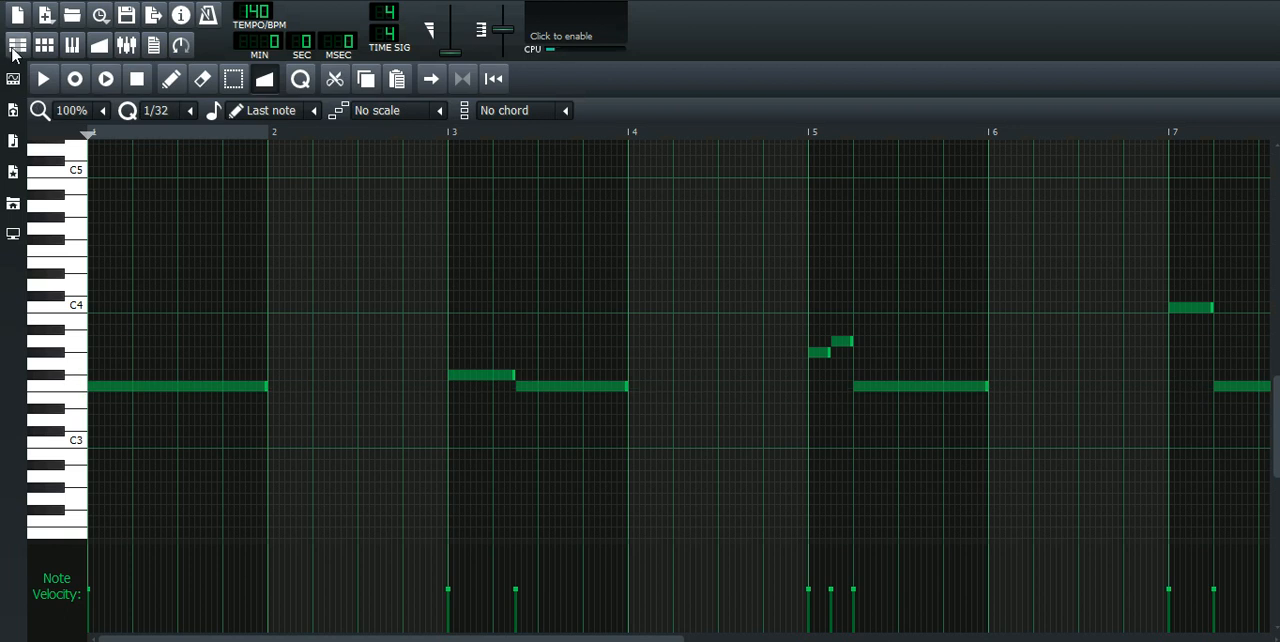
left_click(16, 44)
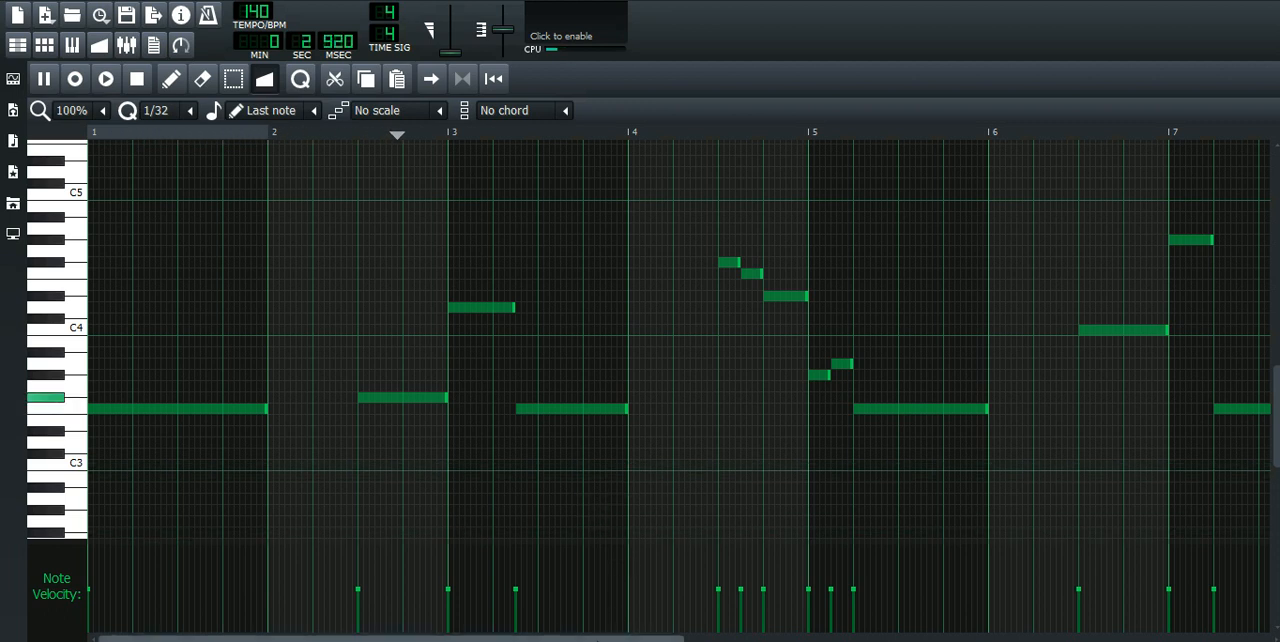
scroll("right", 3)
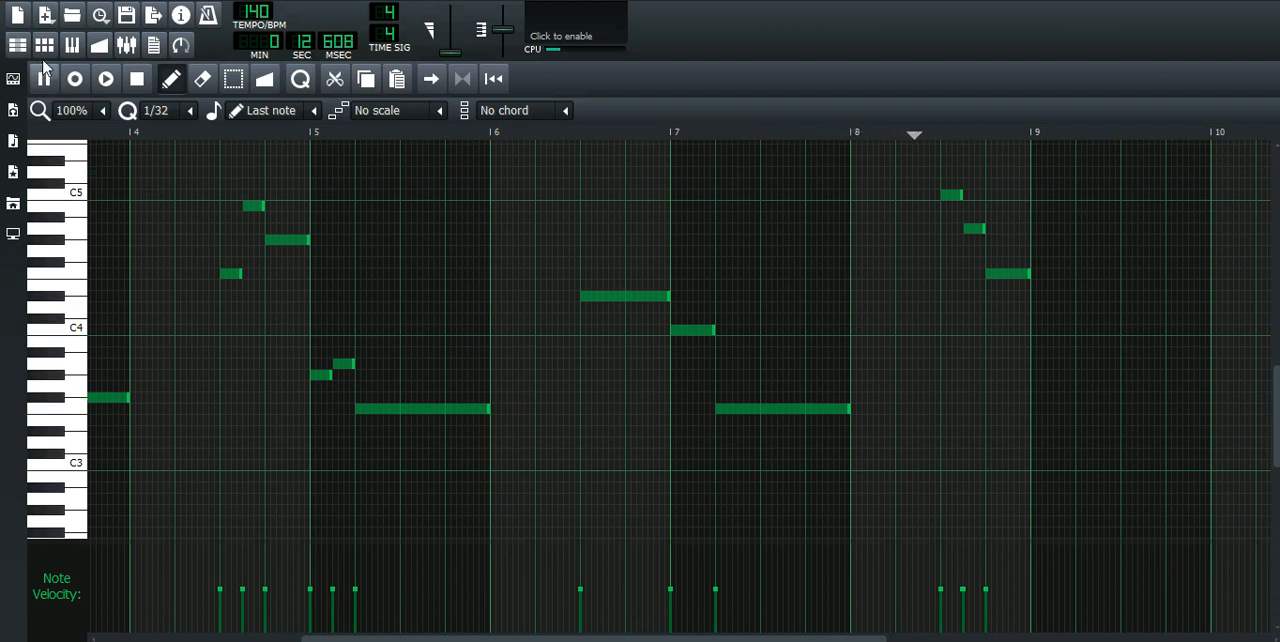
left_click(16, 44)
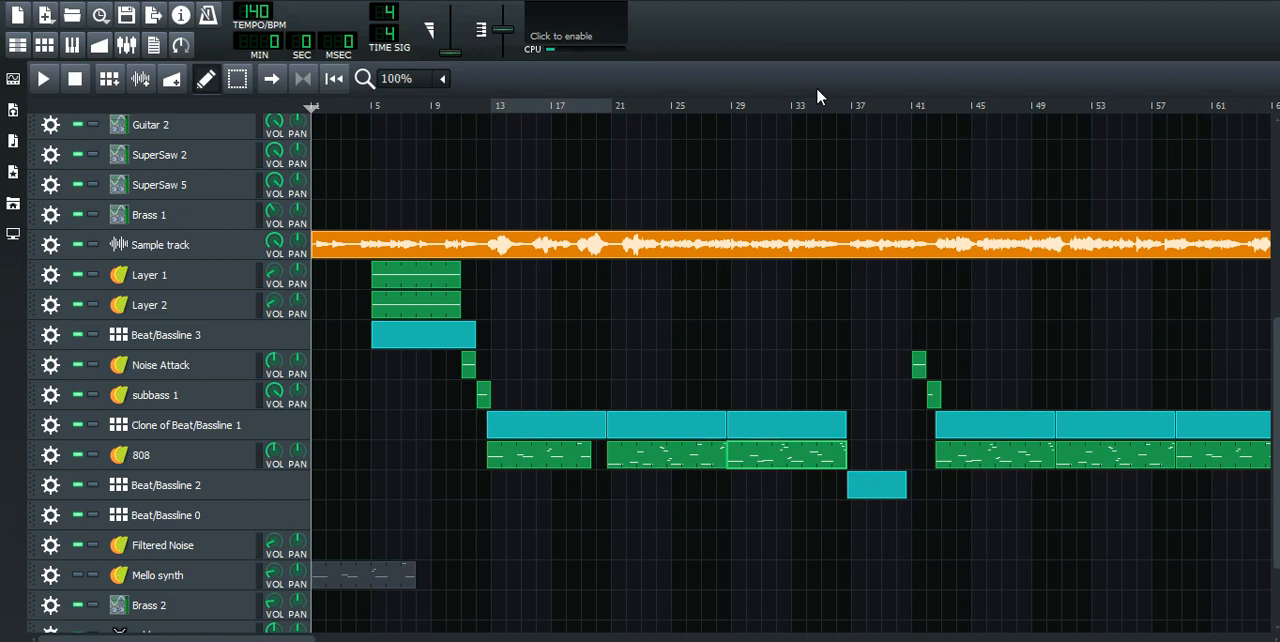
mouse_move(904, 490)
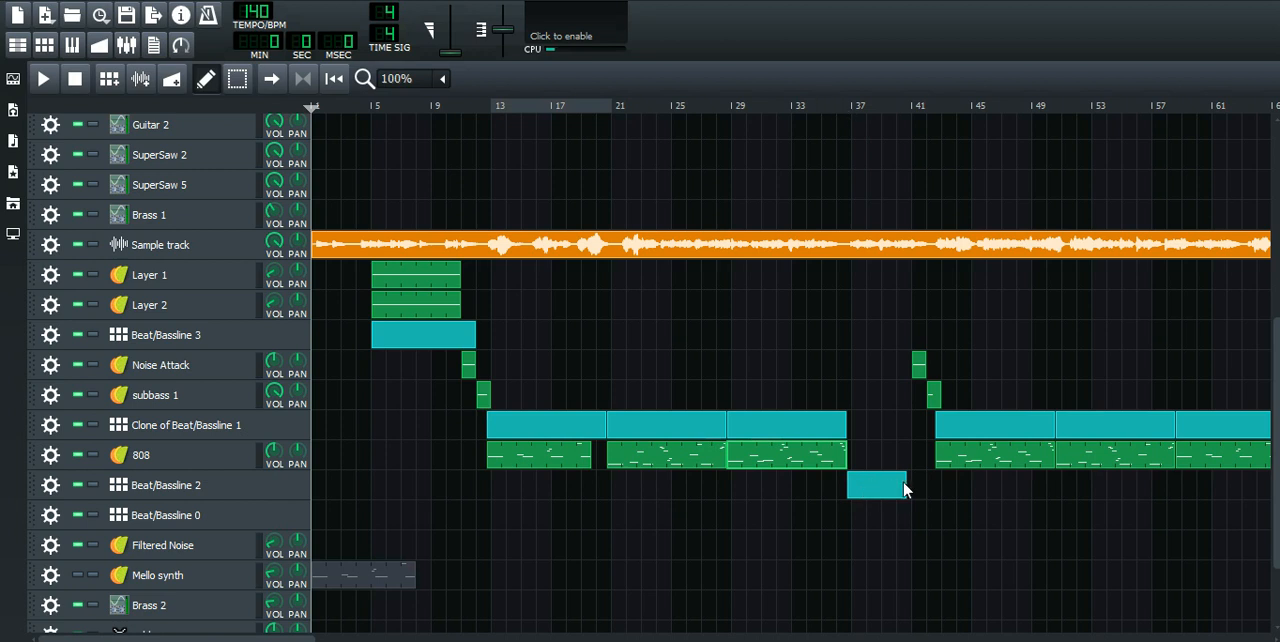
double_click(876, 484)
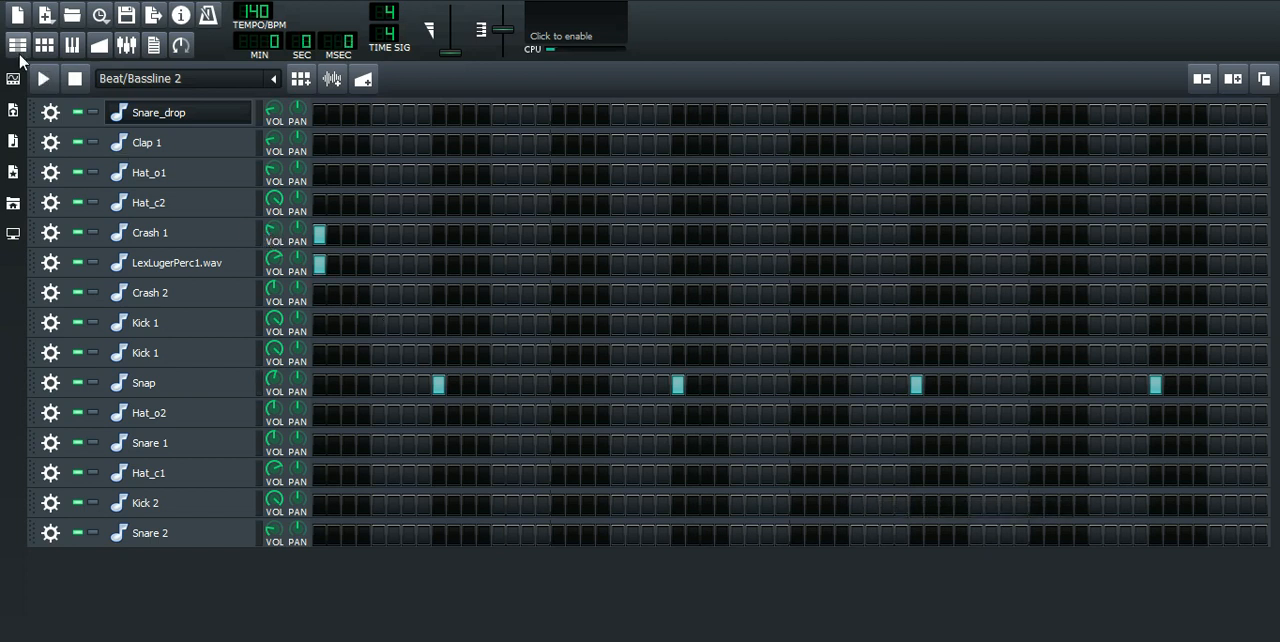
left_click(16, 44)
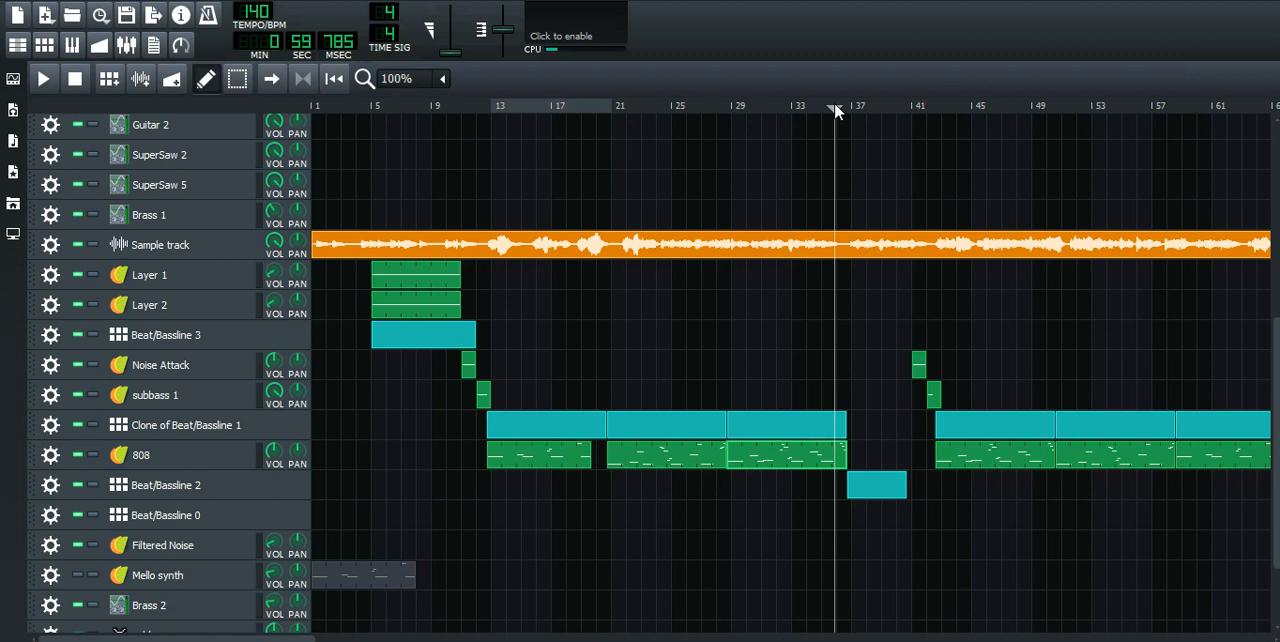
left_click(842, 106)
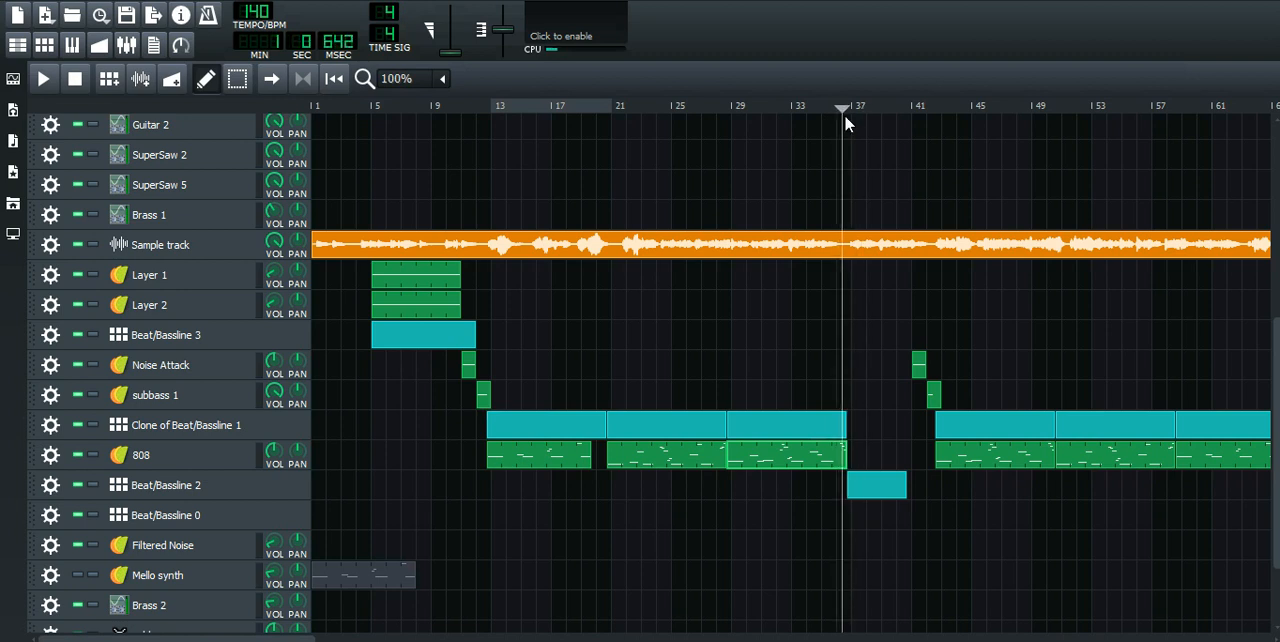
left_click(912, 104)
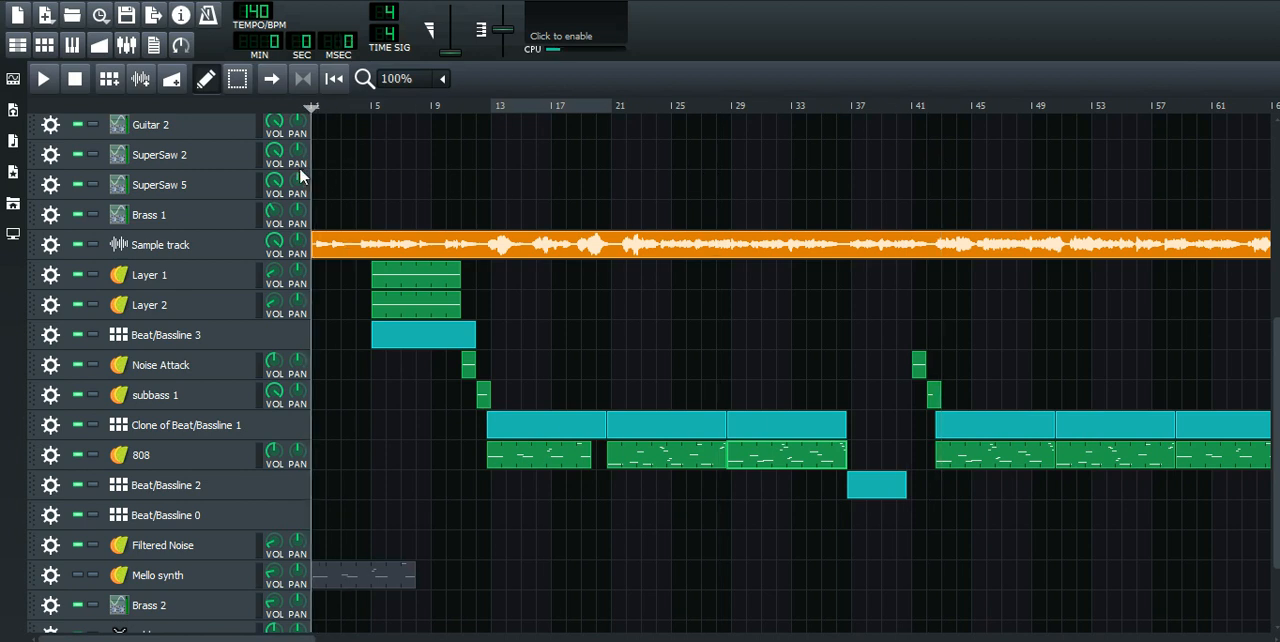
left_click(44, 78)
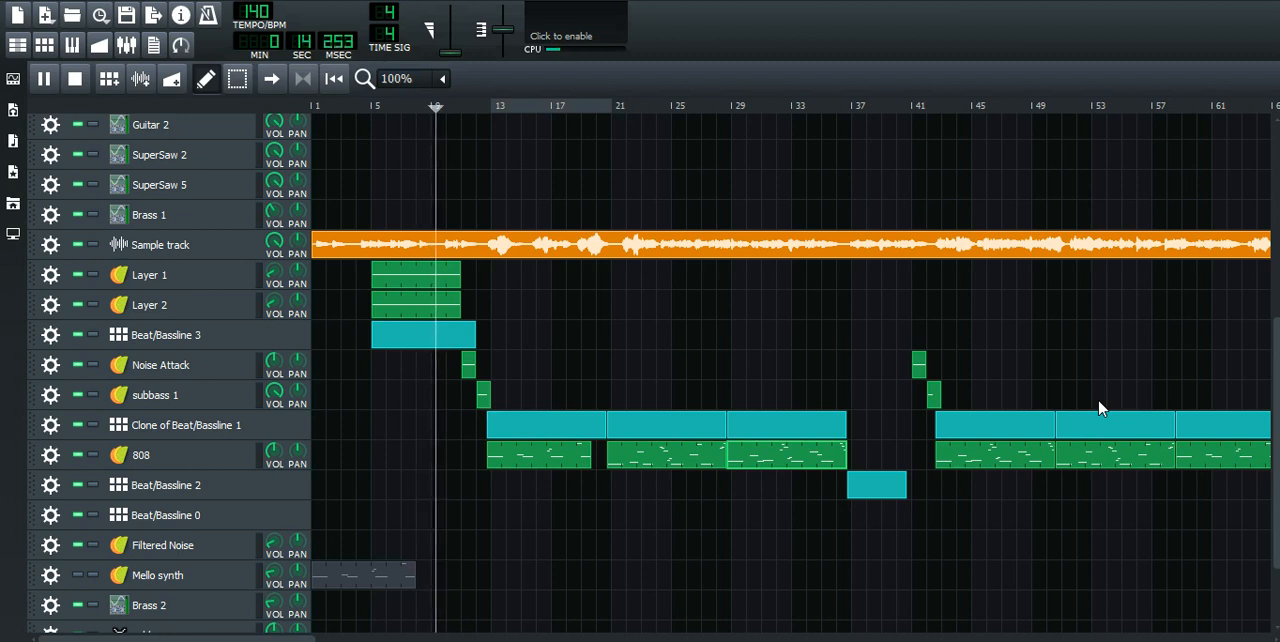
left_click(452, 104)
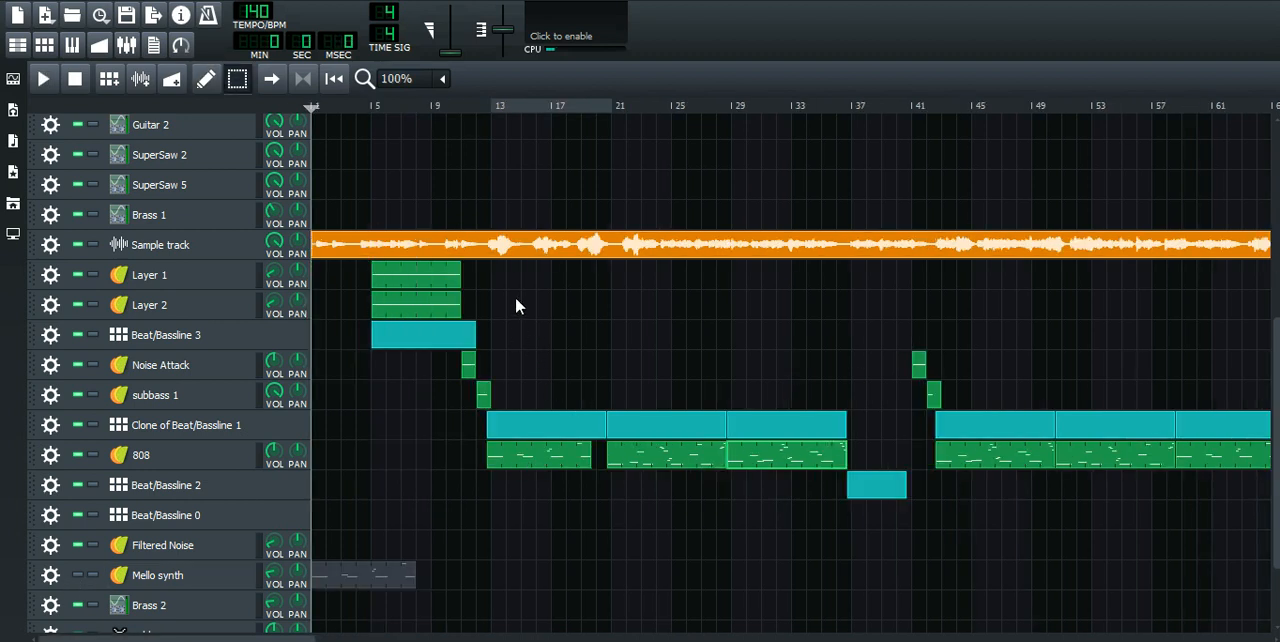
mouse_move(496, 112)
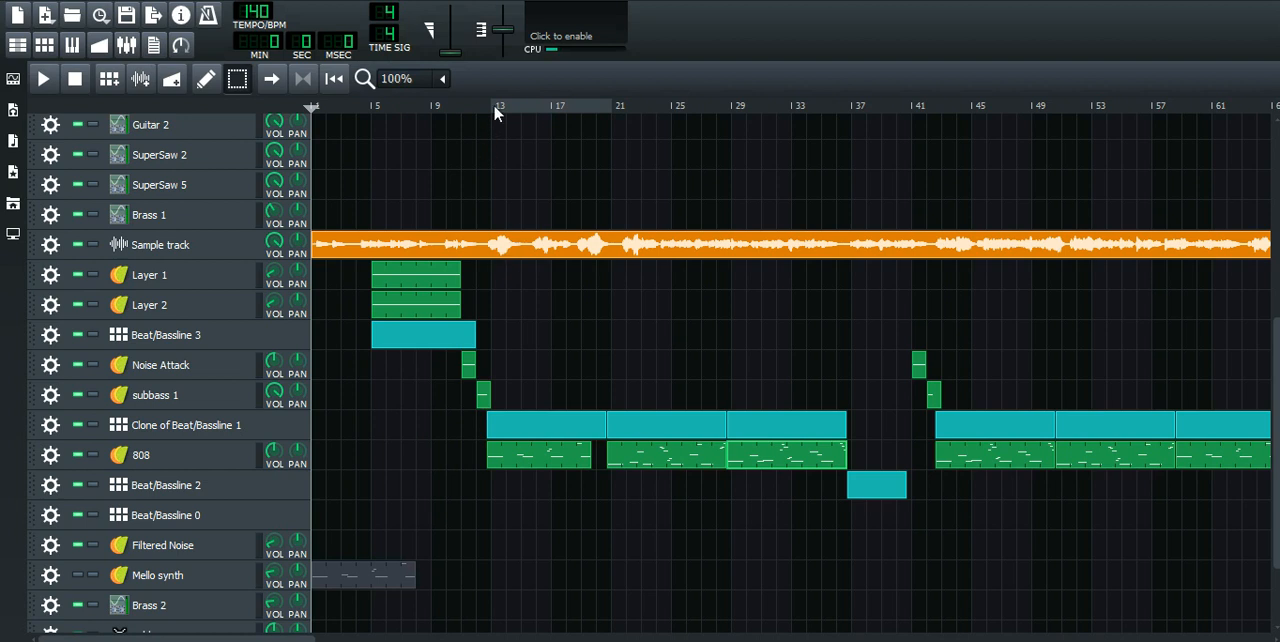
mouse_move(436, 146)
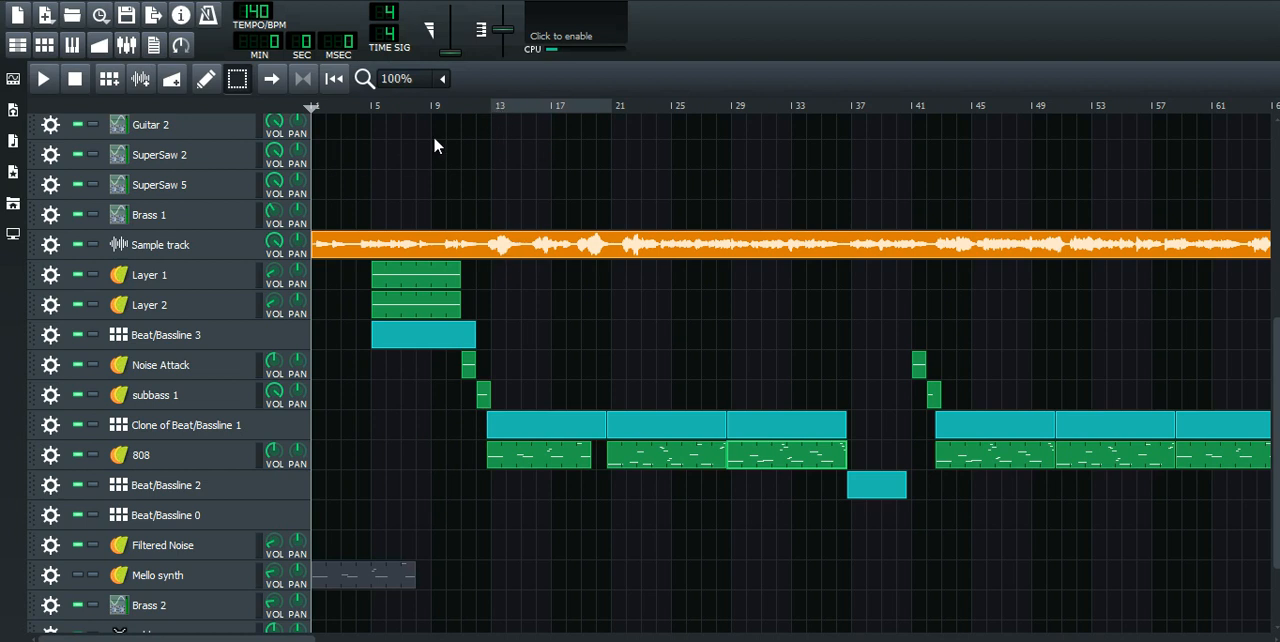
mouse_move(724, 236)
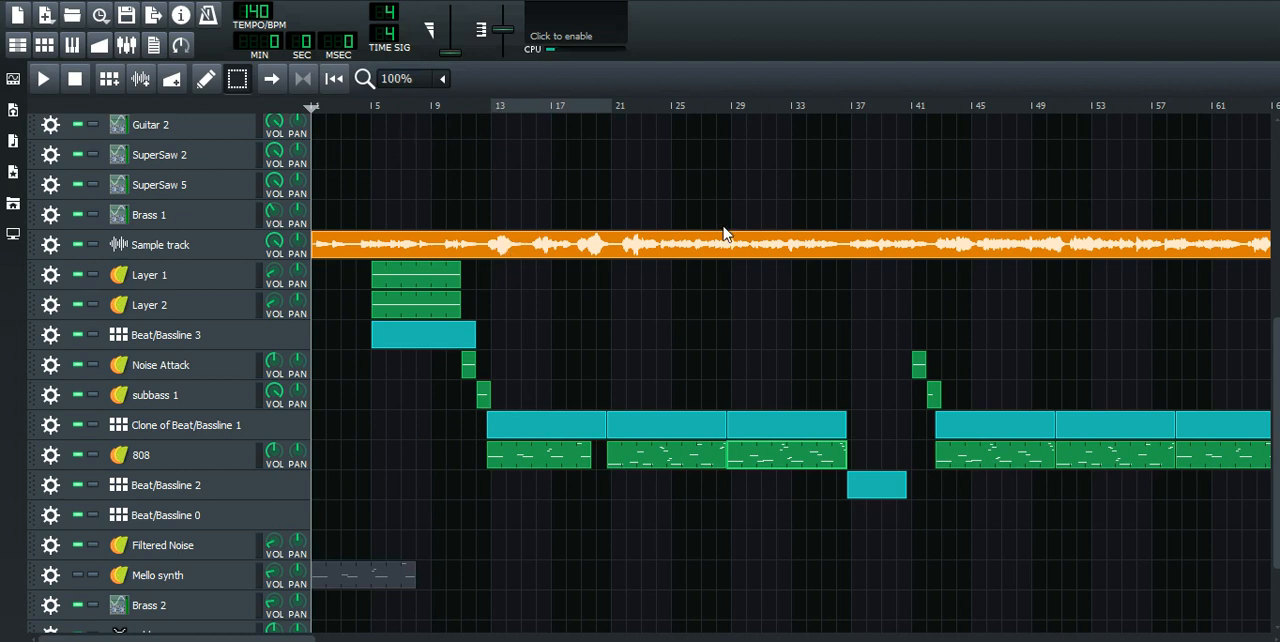
mouse_move(568, 358)
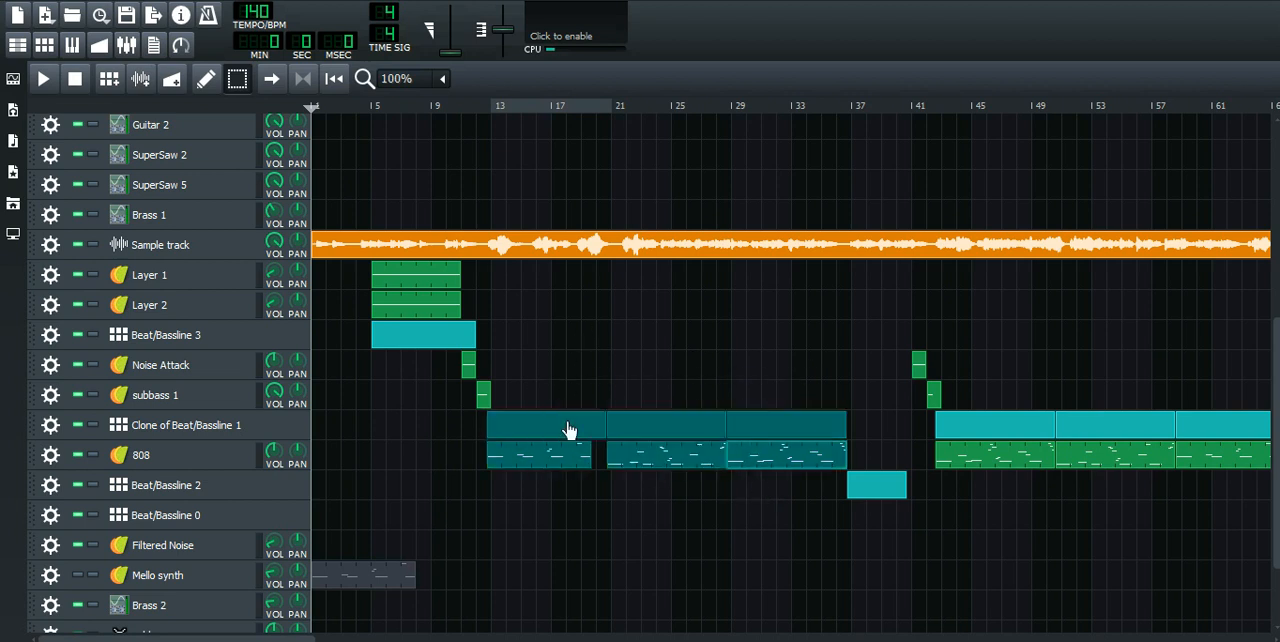
mouse_move(518, 432)
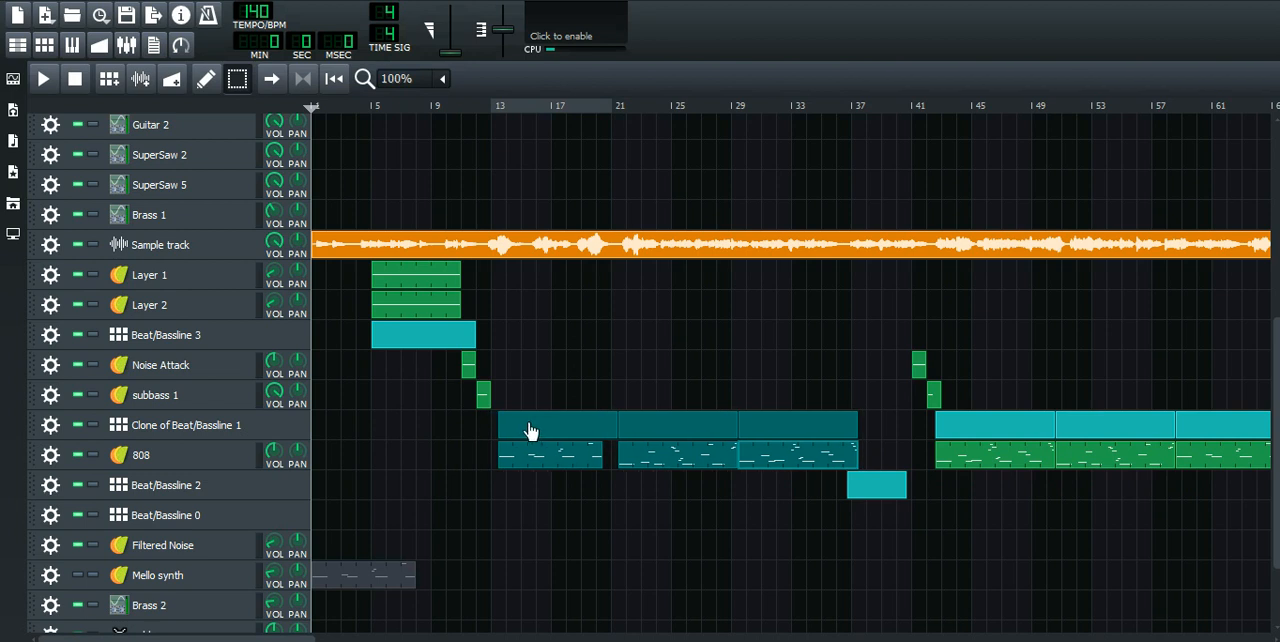
mouse_move(540, 436)
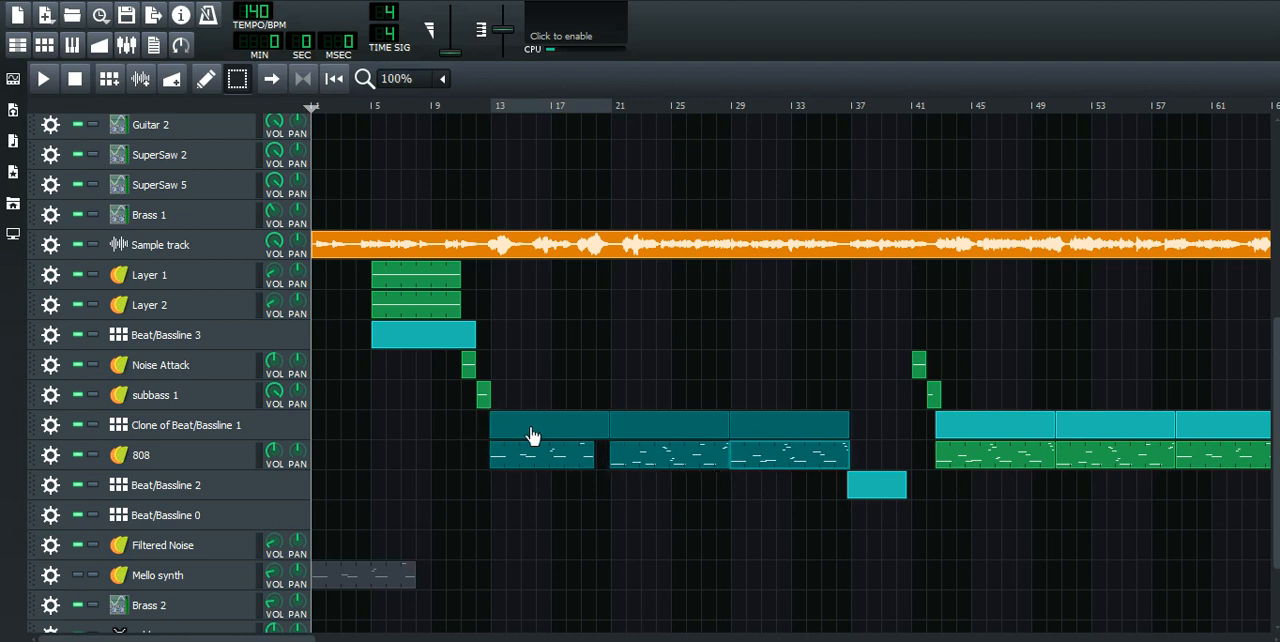
mouse_move(548, 322)
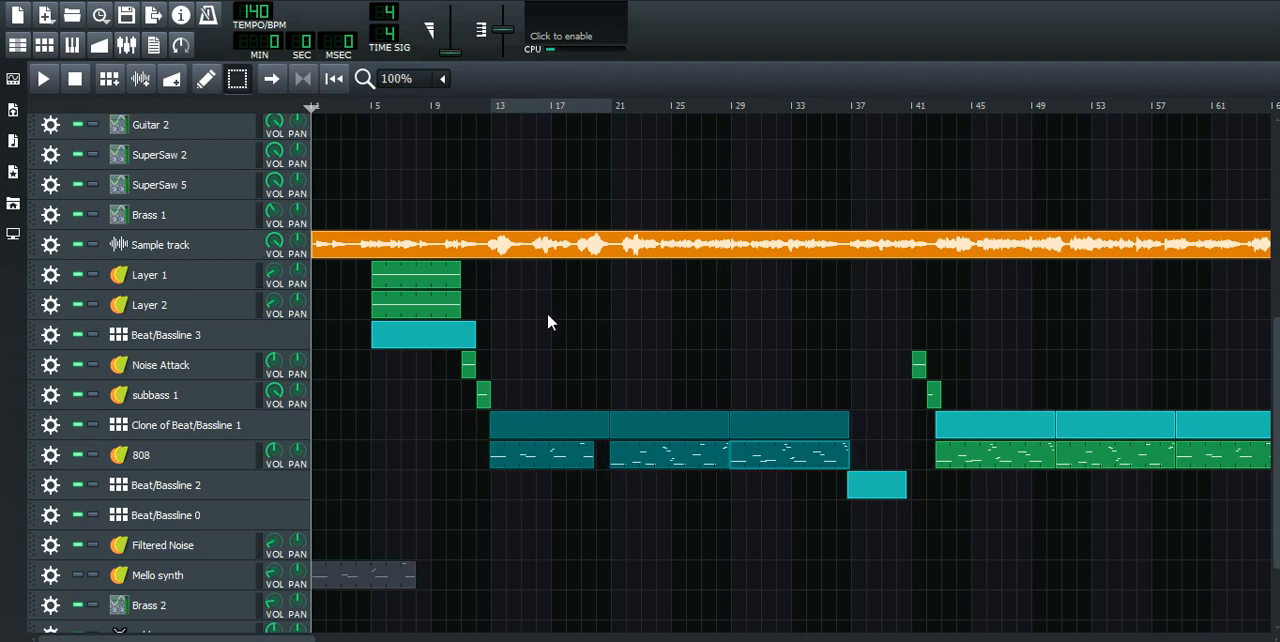